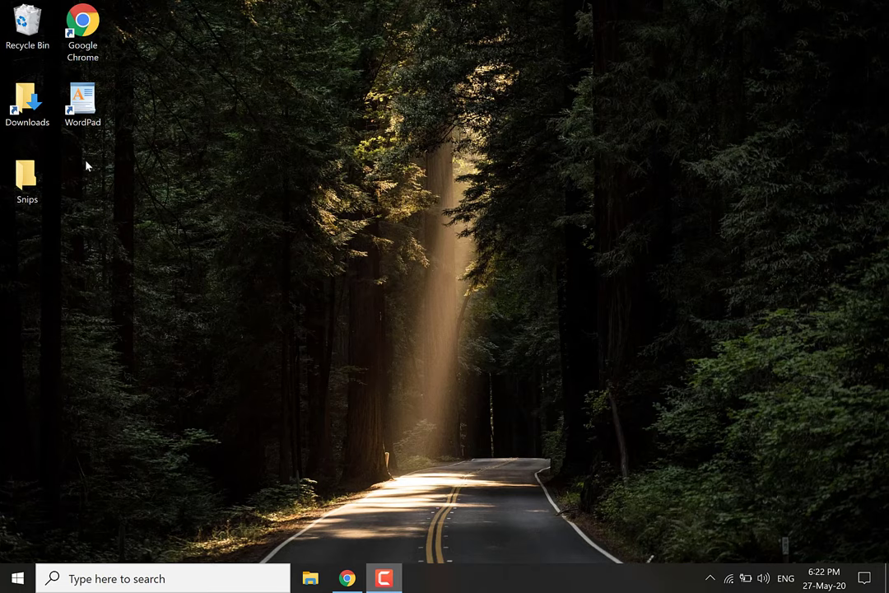
pyautogui.moveTo(101, 315)
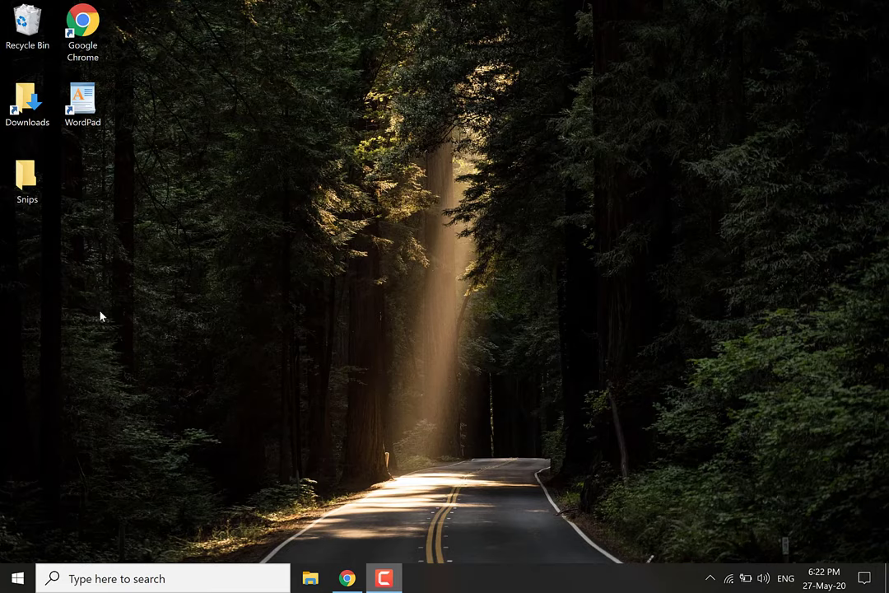
# Step: Search 'snip' and pin Snipping Tool to both the taskbar and Start
pyautogui.click(162, 578)
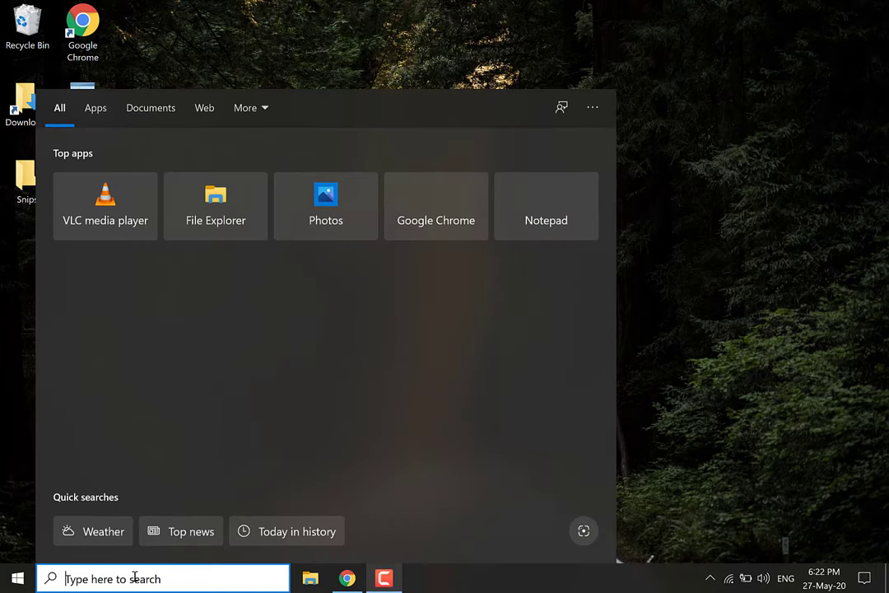
pyautogui.write('snip')
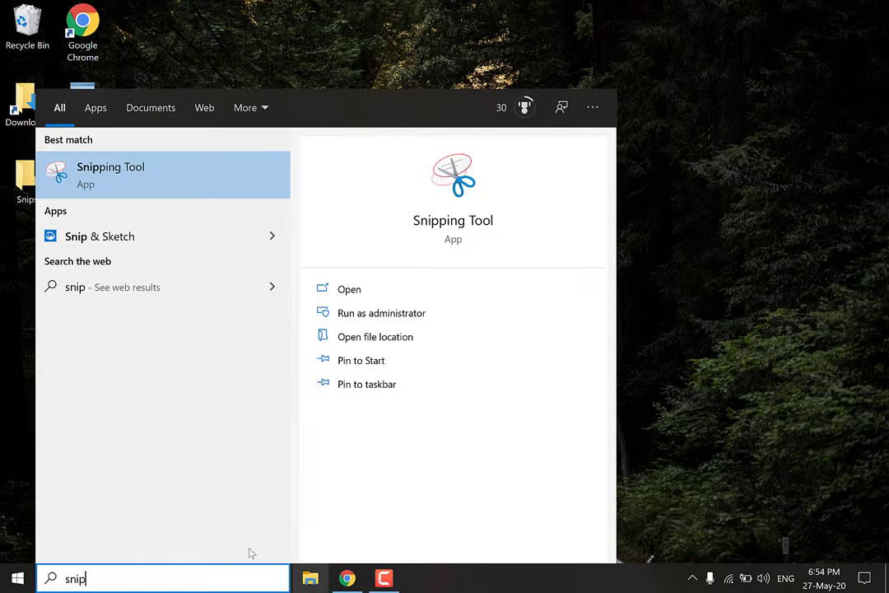
pyautogui.moveTo(482, 368)
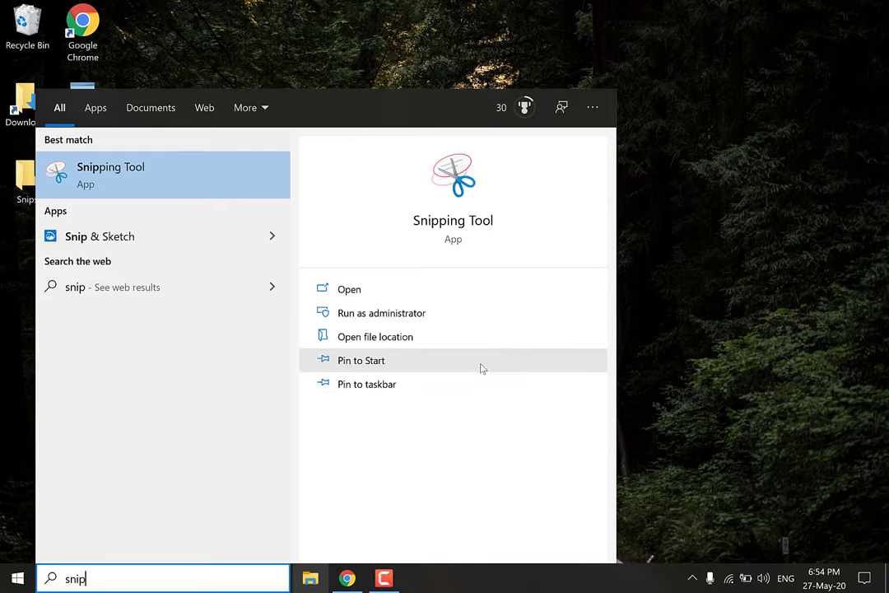
pyautogui.moveTo(368, 373)
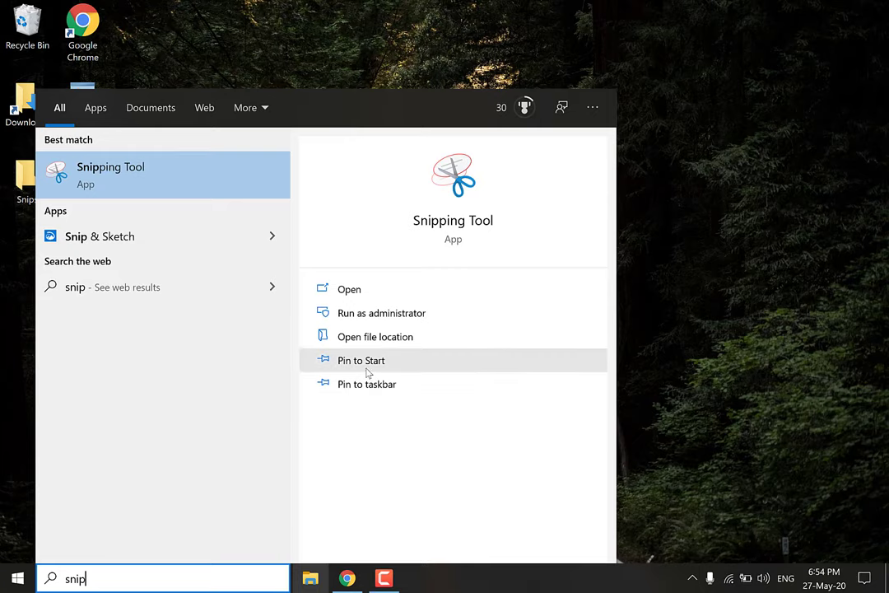
pyautogui.moveTo(367, 383)
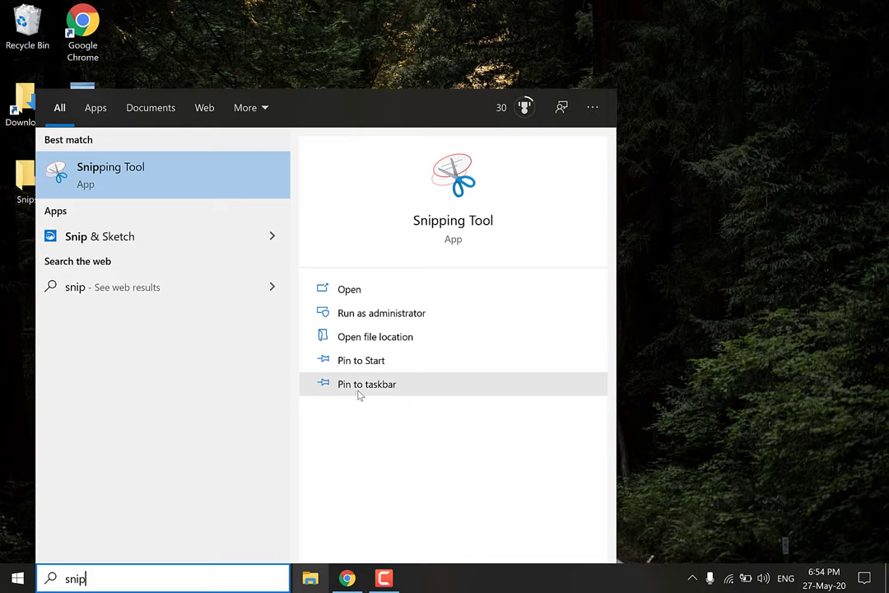
pyautogui.moveTo(380, 398)
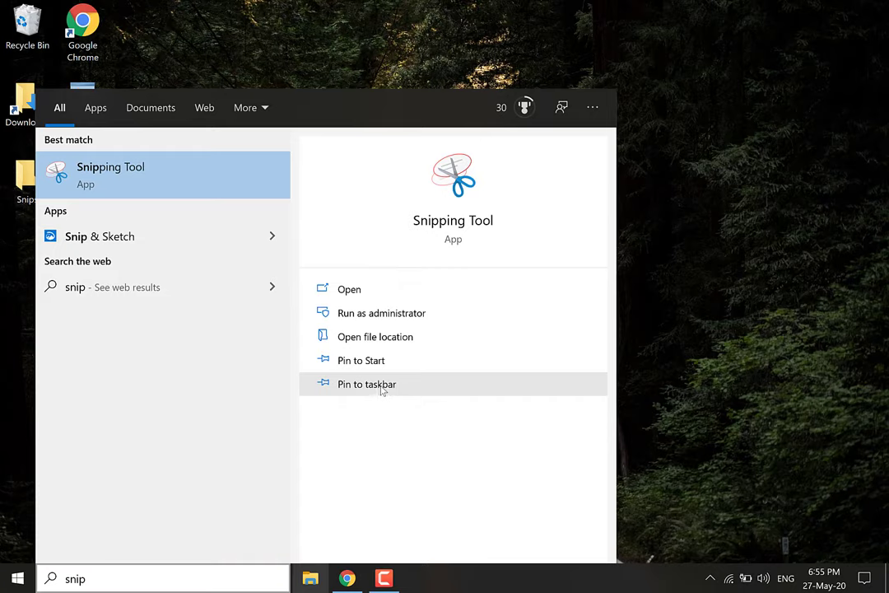
pyautogui.click(367, 384)
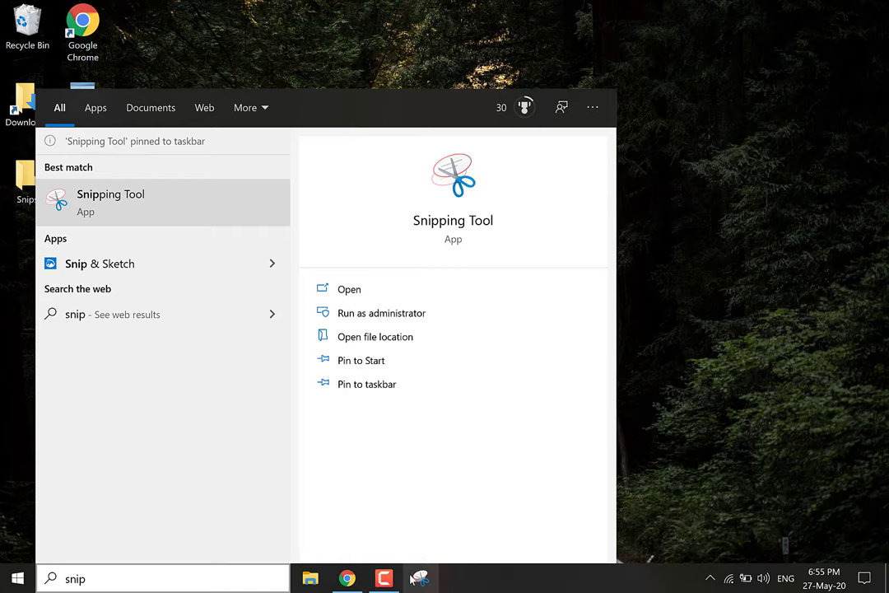
pyautogui.moveTo(412, 501)
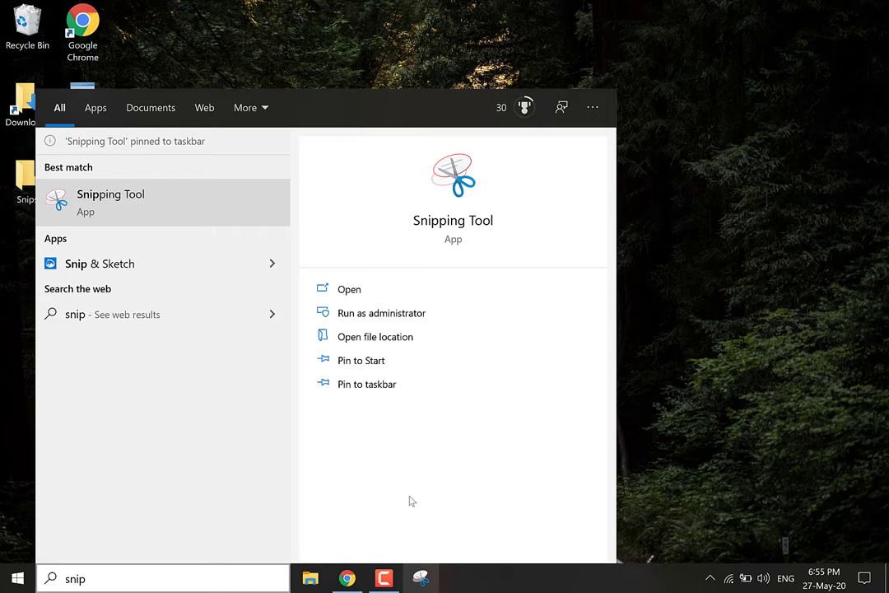
pyautogui.moveTo(361, 360)
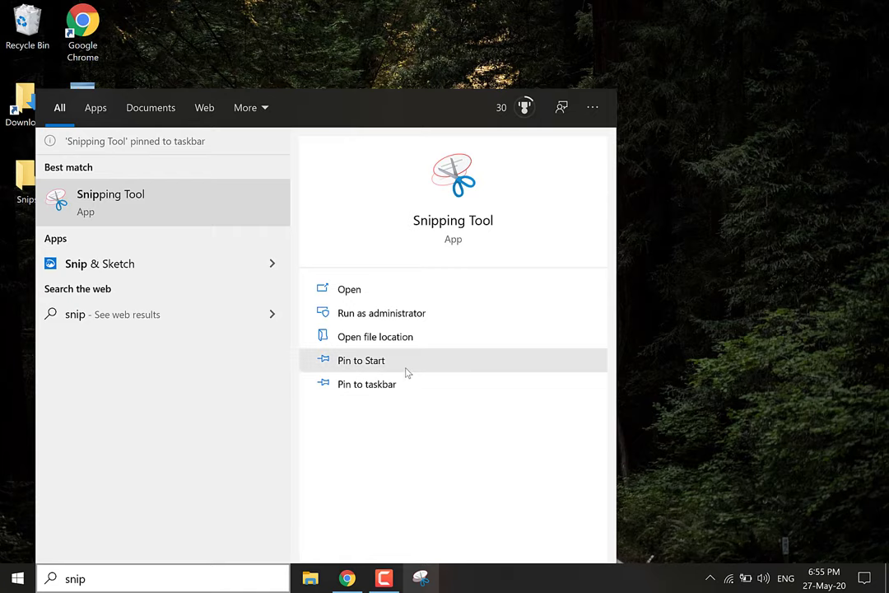
pyautogui.click(361, 359)
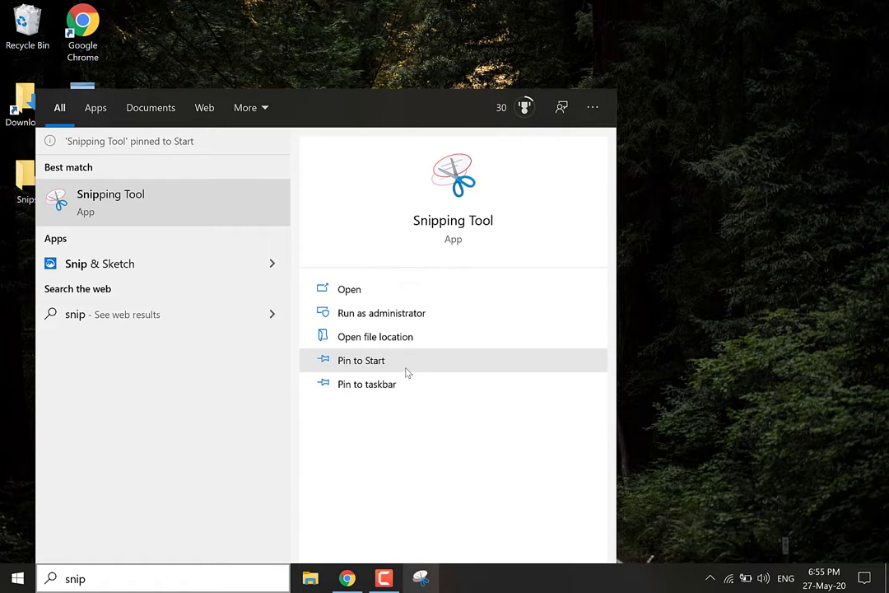
pyautogui.moveTo(667, 327)
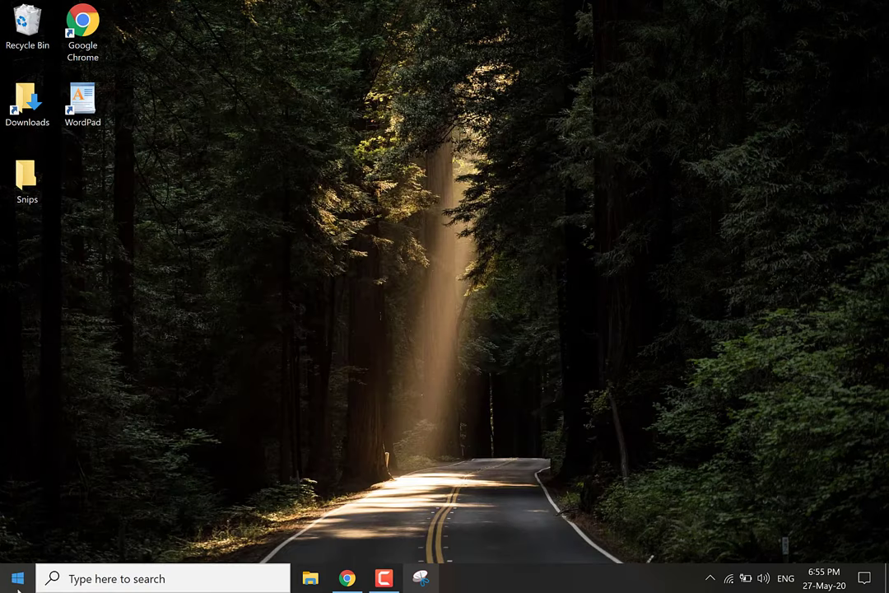
# Step: Search for Snipping Tool again and open its file location in Windows Accessories
pyautogui.click(16, 578)
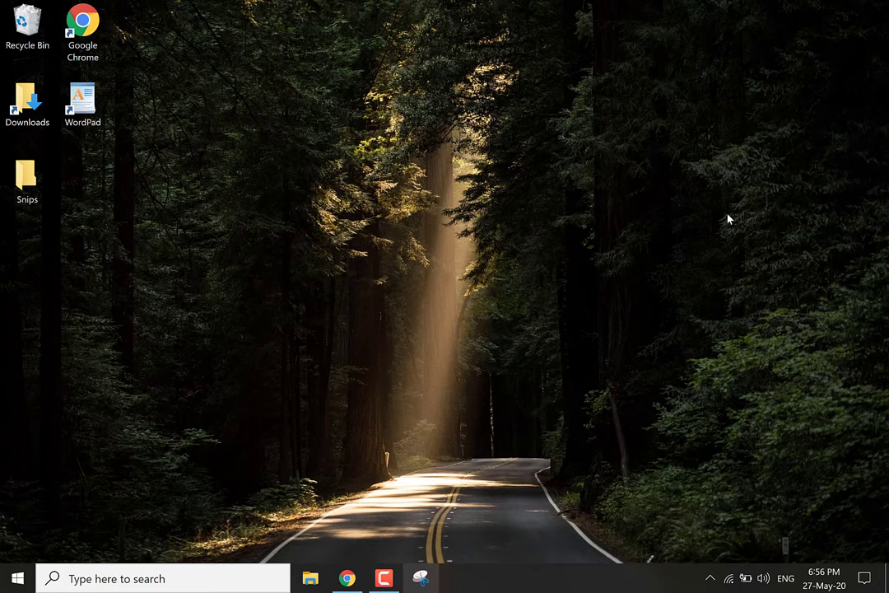
pyautogui.moveTo(711, 217)
pyautogui.write('s')
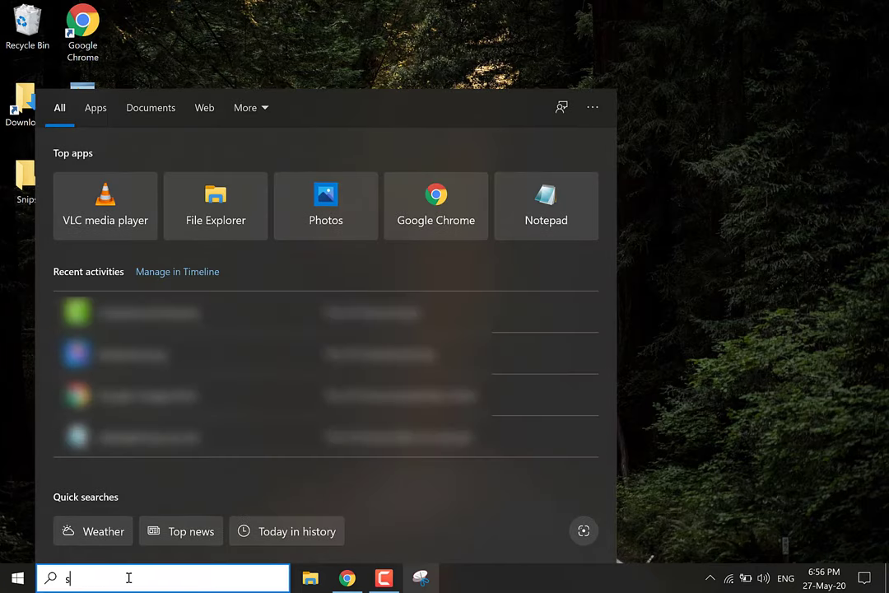
pyautogui.write('nip')
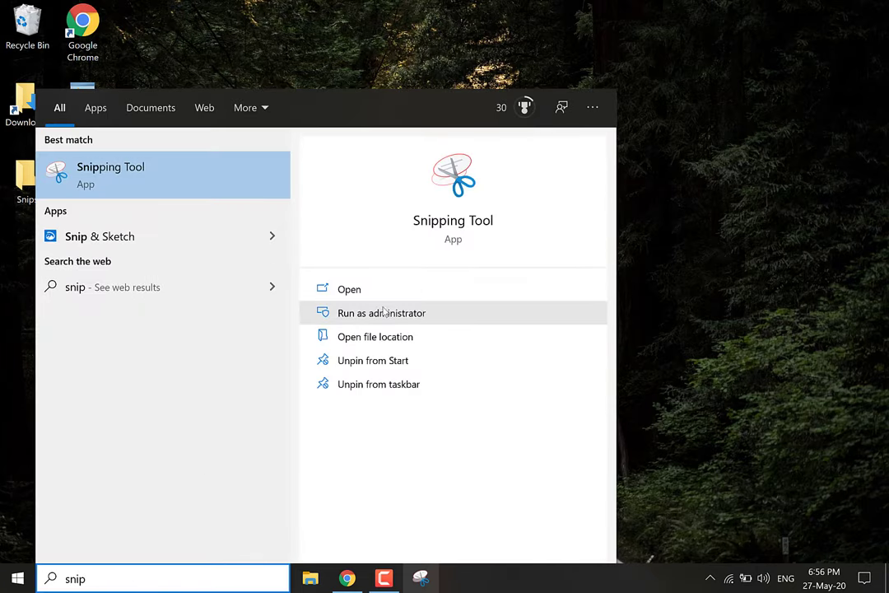
pyautogui.moveTo(374, 336)
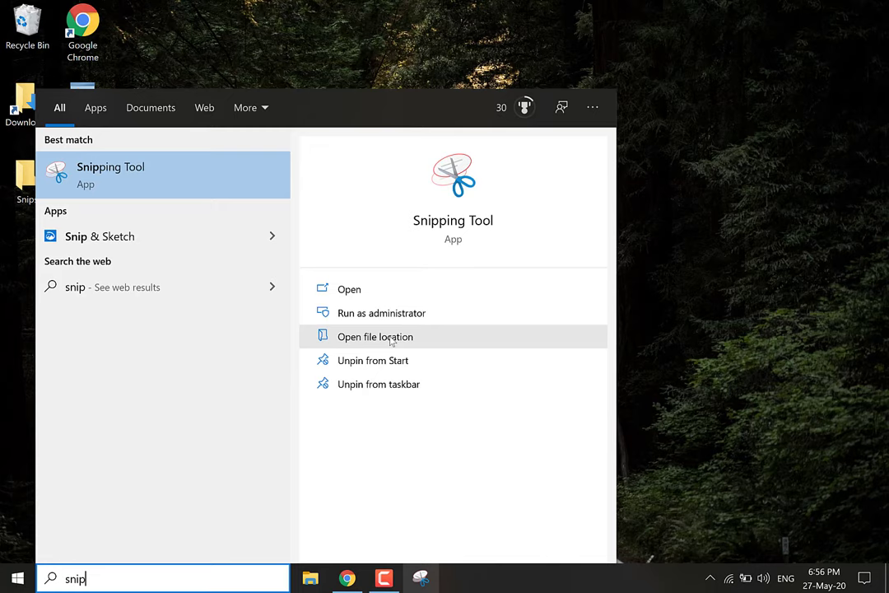
pyautogui.click(375, 336)
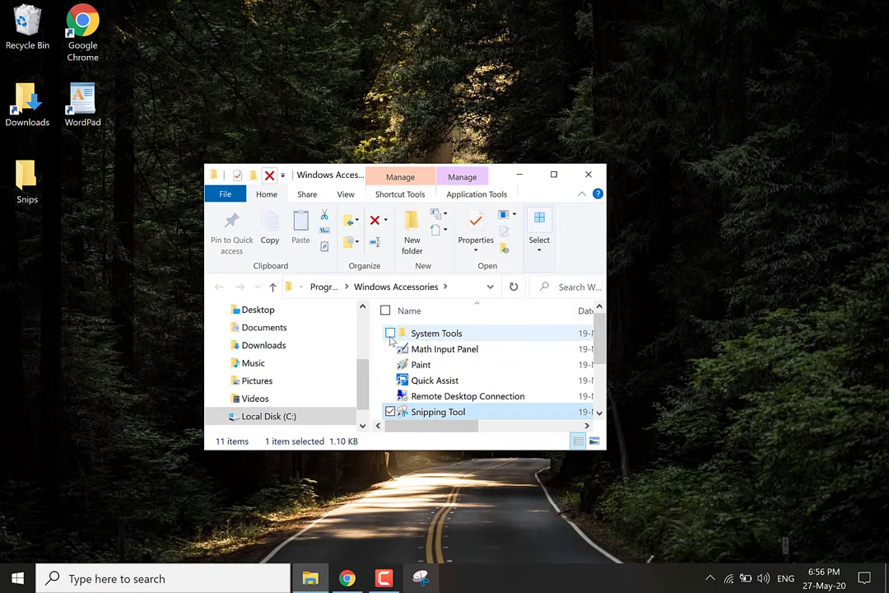
pyautogui.moveTo(436, 333)
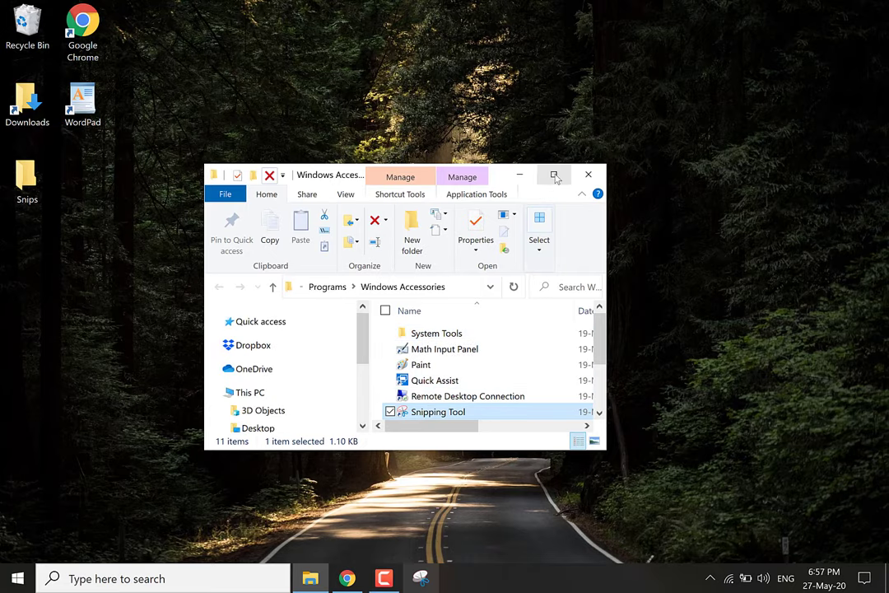
# Step: Maximize Windows Accessories and copy the Snipping Tool shortcut
pyautogui.click(554, 174)
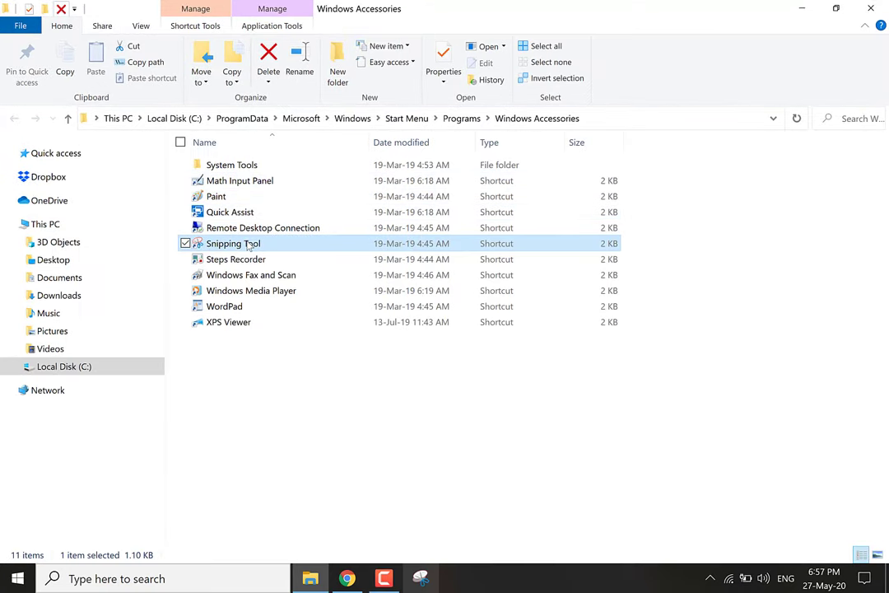
pyautogui.rightClick(233, 243)
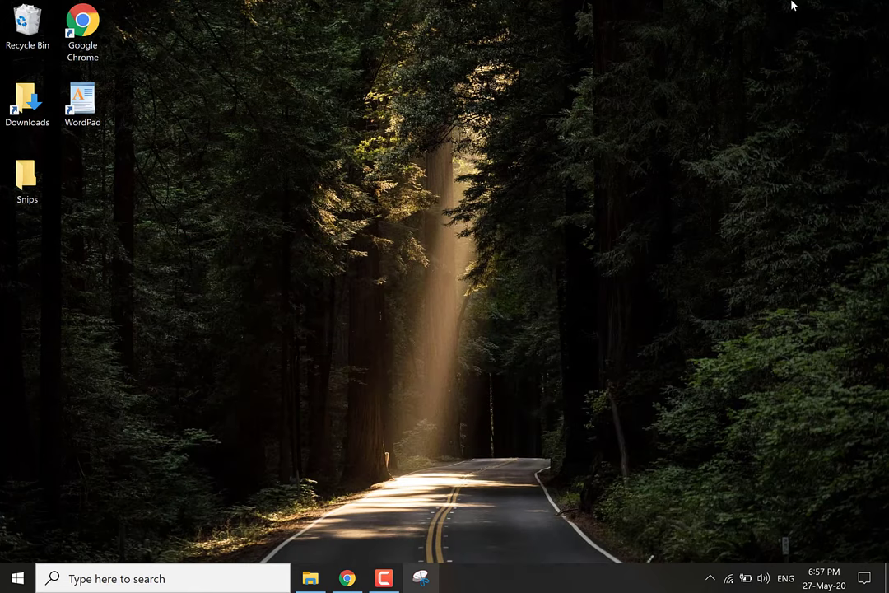
# Step: Paste the Snipping Tool shortcut onto the desktop beside the Snips folder
pyautogui.rightClick(246, 330)
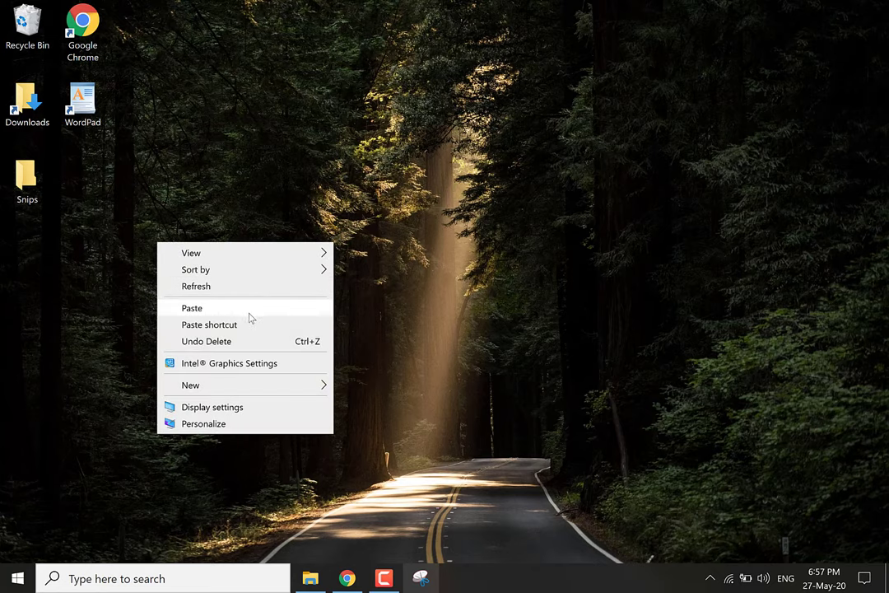
pyautogui.click(210, 325)
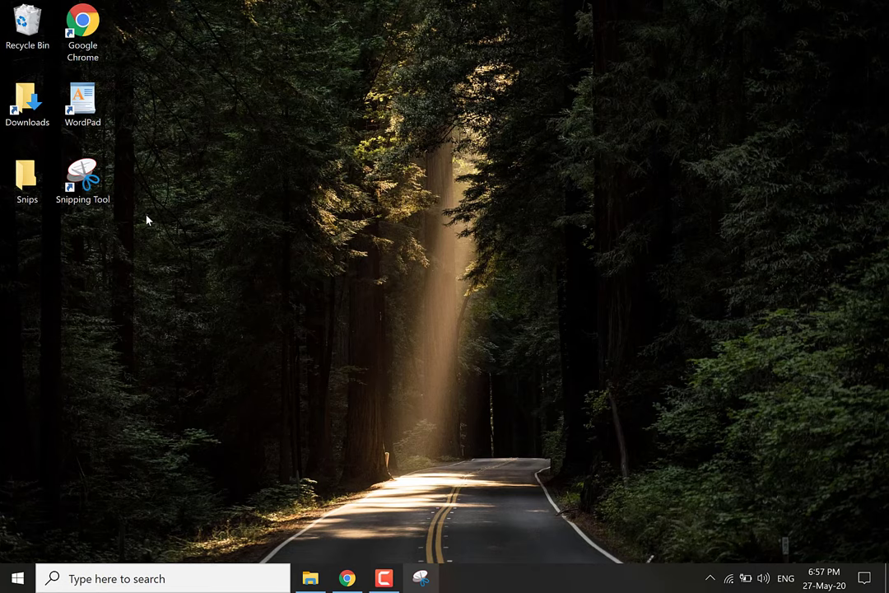
pyautogui.click(26, 177)
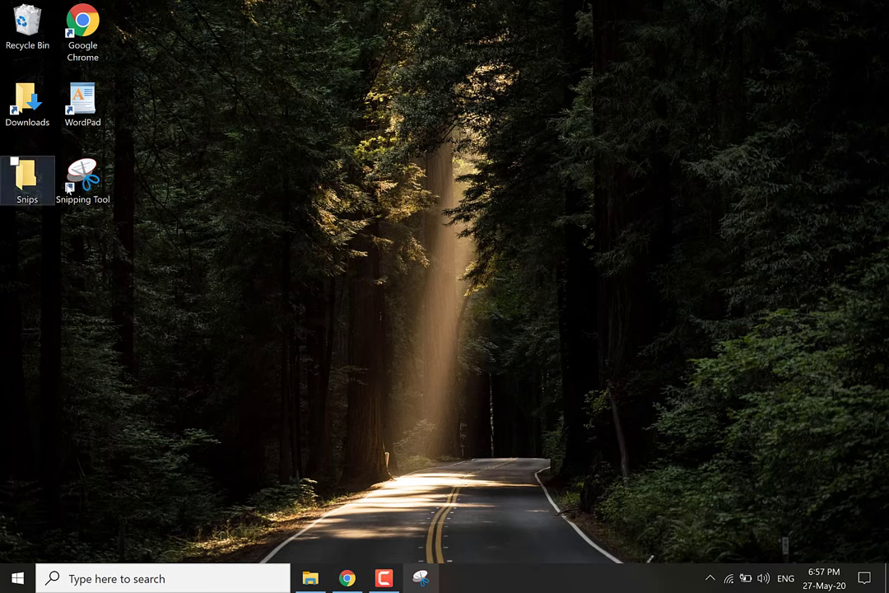
# Step: Launch Snipping Tool from the desktop shortcut in Rectangular Snip mode
pyautogui.doubleClick(83, 172)
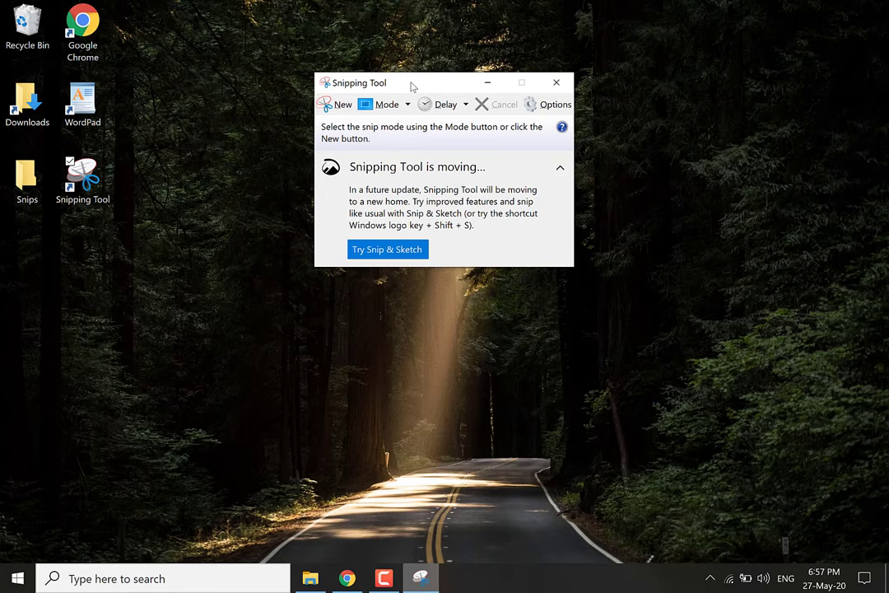
pyautogui.click(406, 104)
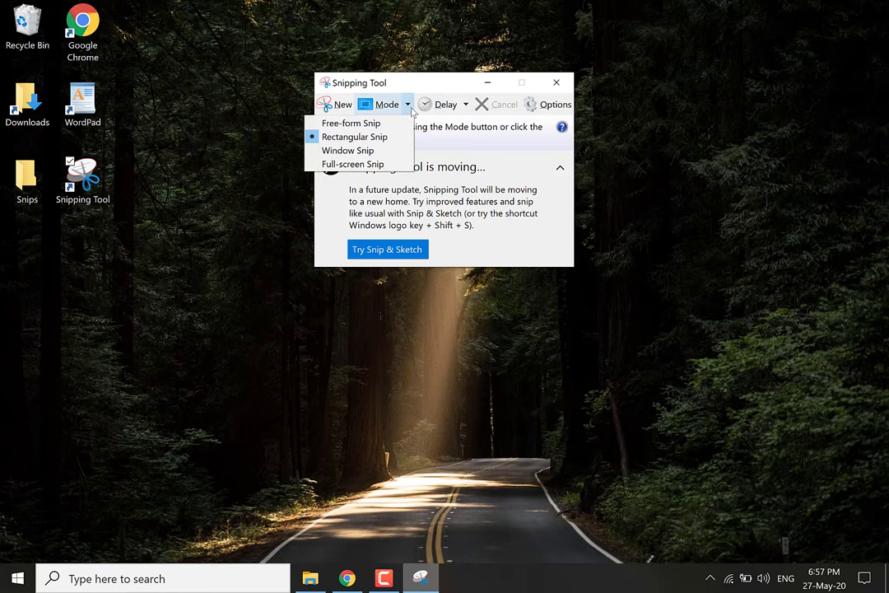
pyautogui.moveTo(355, 137)
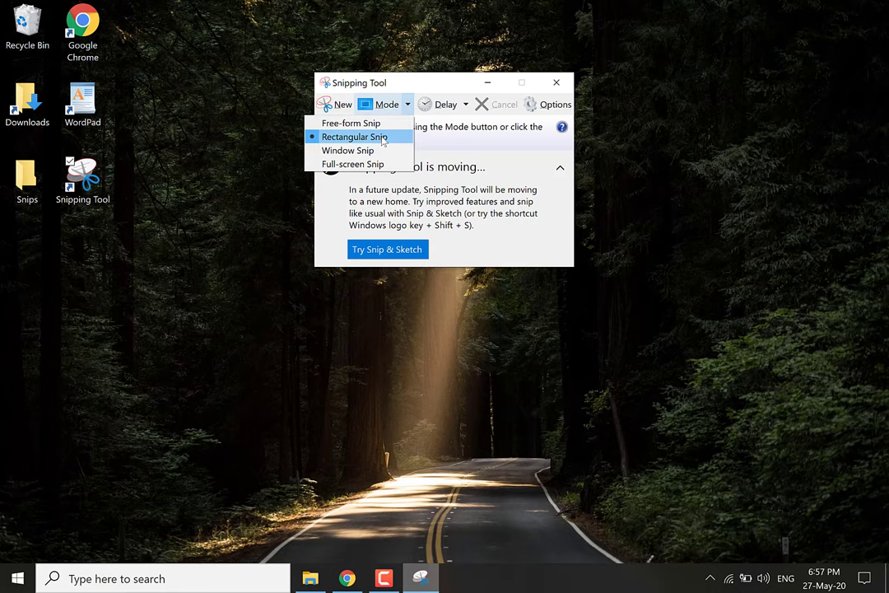
pyautogui.click(355, 137)
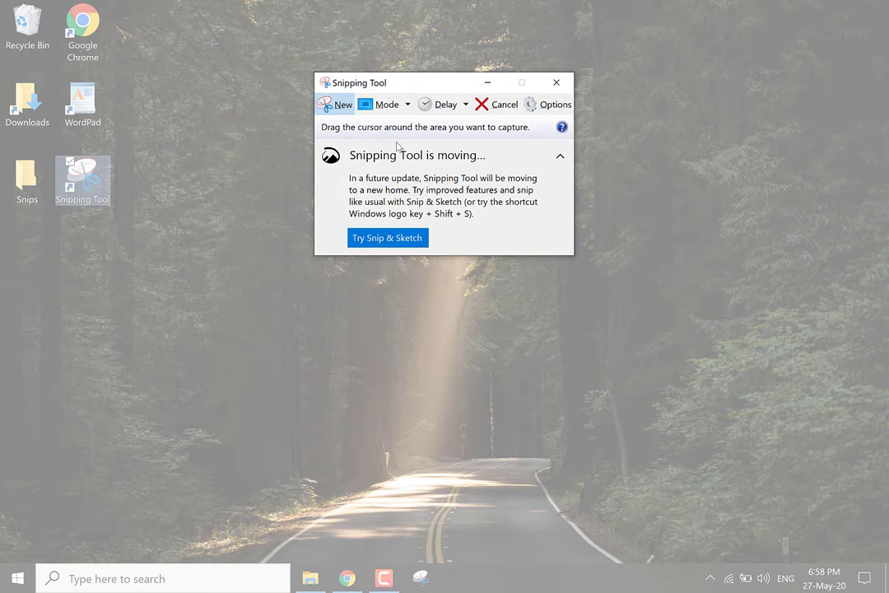
pyautogui.moveTo(371, 128)
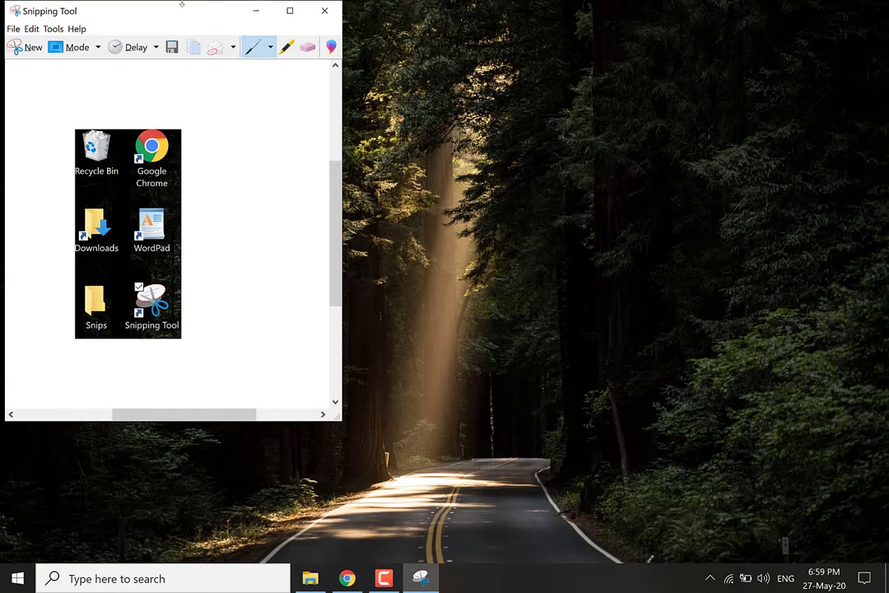
# Step: Move the markup window showing the desktop icons snip toward the screen centre
pyautogui.moveTo(182, 11); pyautogui.dragTo(436, 15)
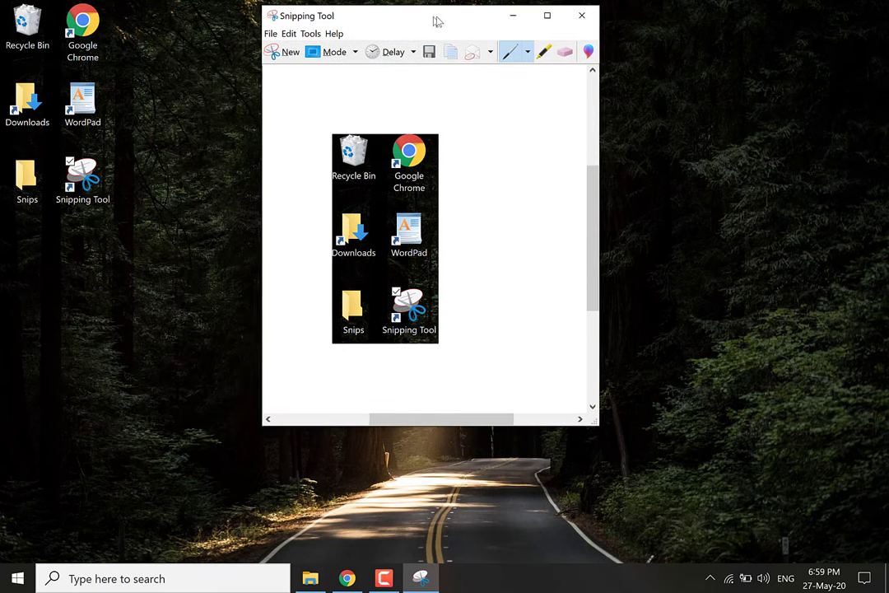
pyautogui.moveTo(437, 18); pyautogui.dragTo(453, 19)
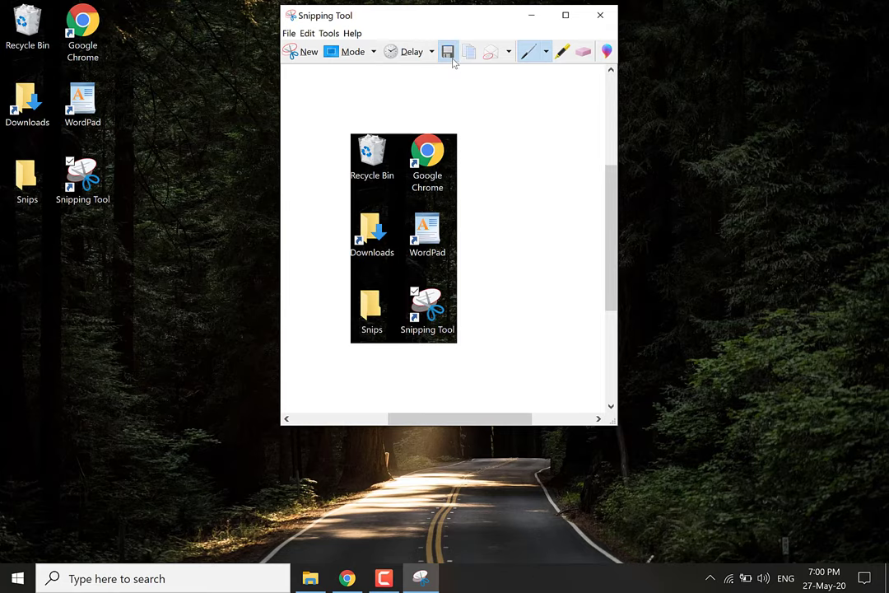
# Step: Save the desktop icons snip as a PNG in Desktop > Snips
pyautogui.click(447, 51)
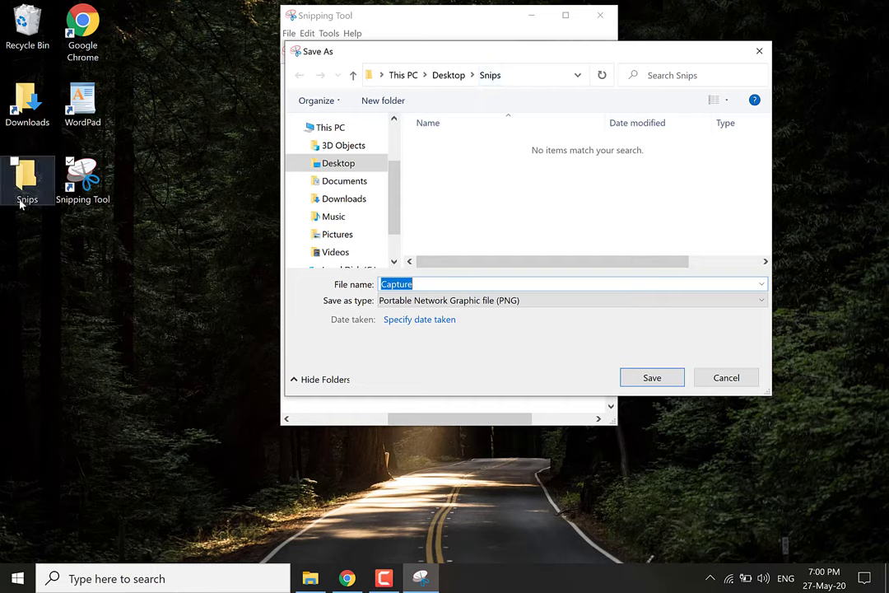
pyautogui.click(465, 284)
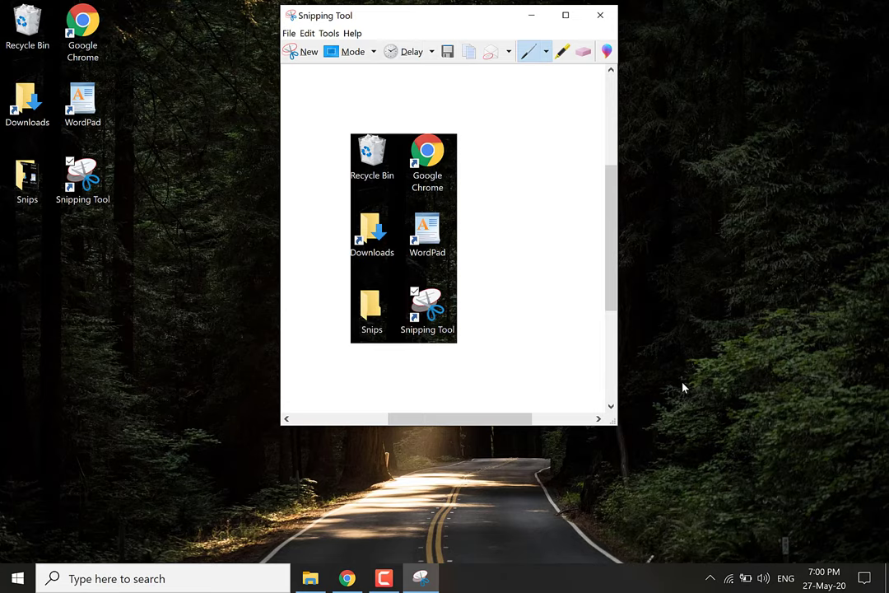
pyautogui.moveTo(381, 64)
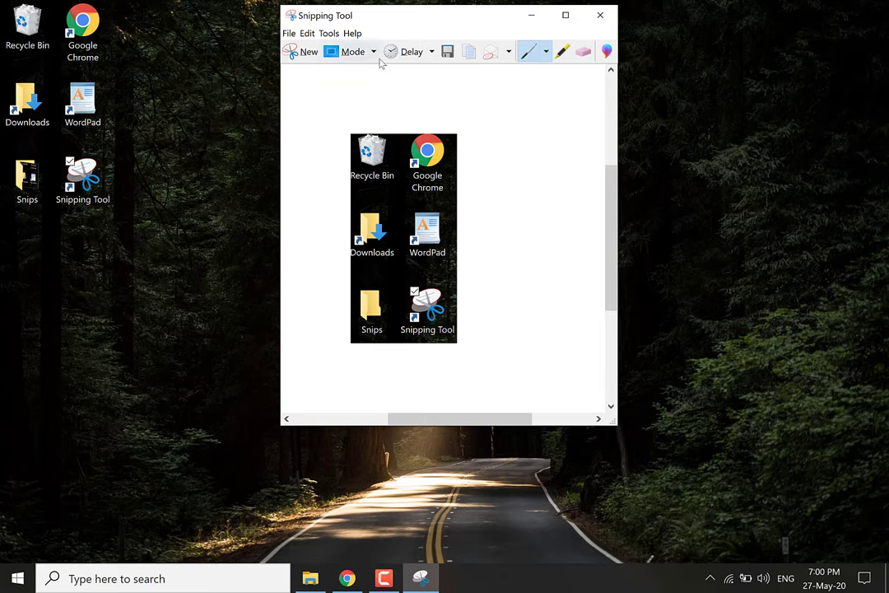
# Step: Switch to Free-form Snip mode and start a new capture
pyautogui.click(372, 51)
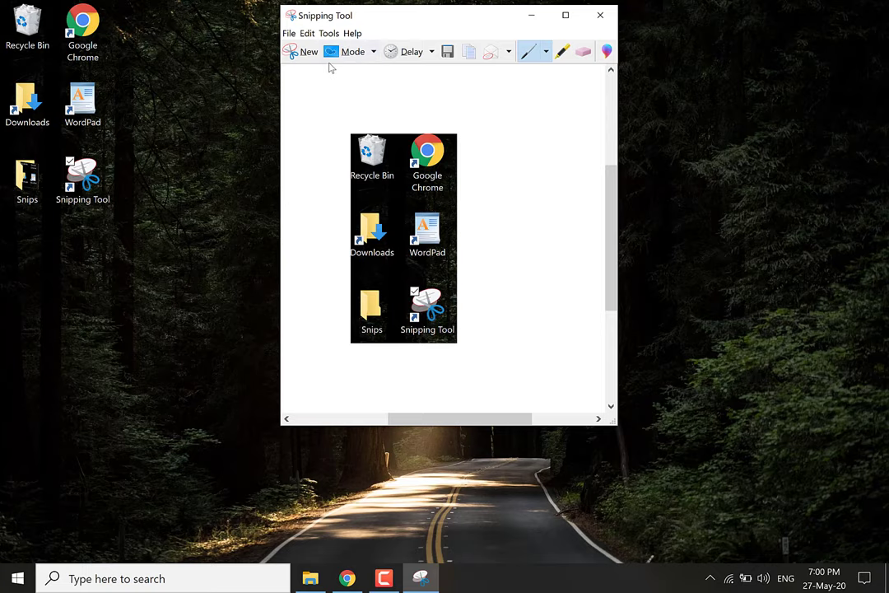
pyautogui.moveTo(304, 52)
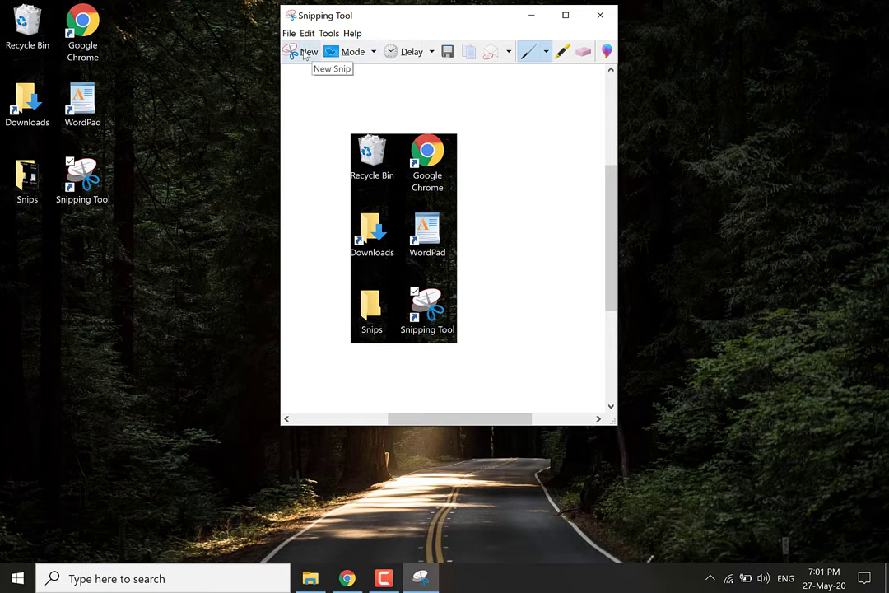
pyautogui.click(309, 51)
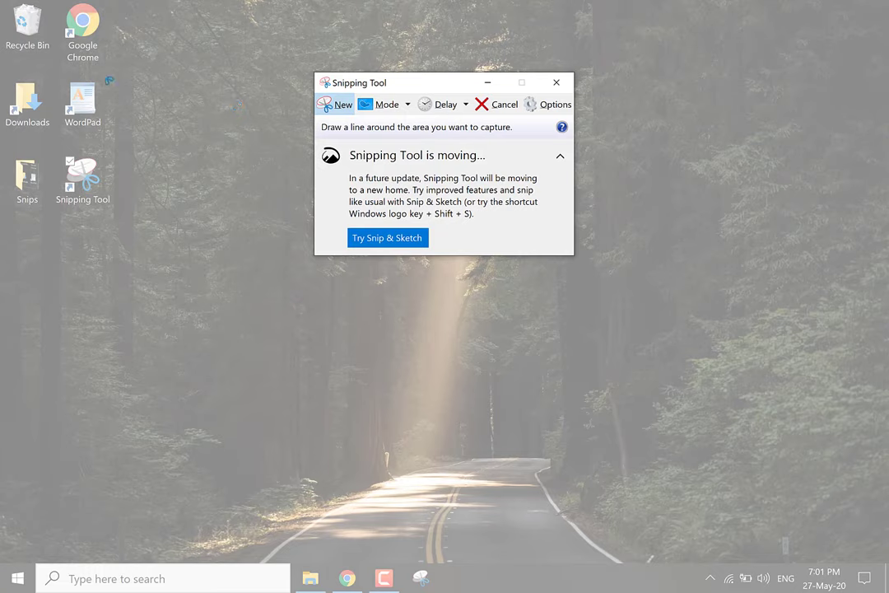
# Step: Capture the WordPad icon as a free-form snip, centre the window, and save
pyautogui.click(556, 83)
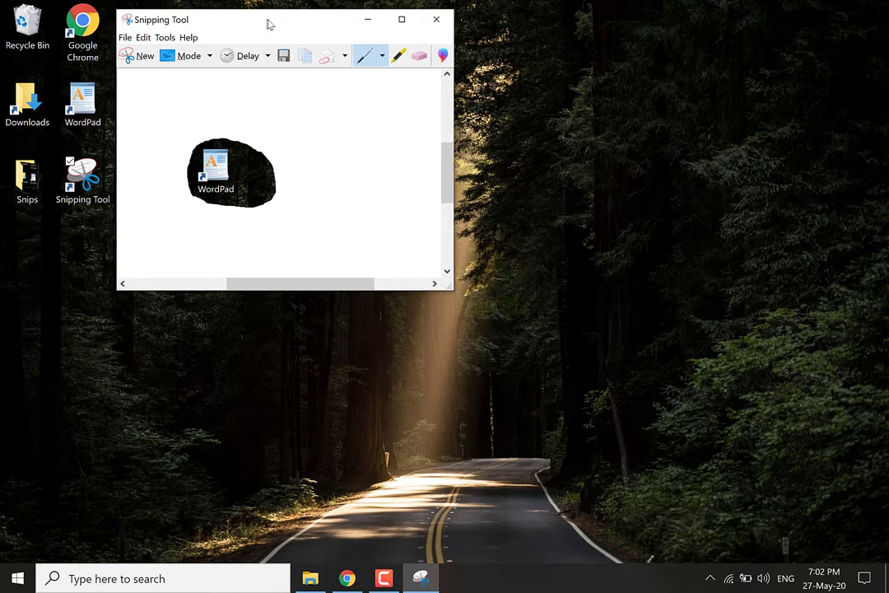
pyautogui.moveTo(272, 19); pyautogui.dragTo(420, 37)
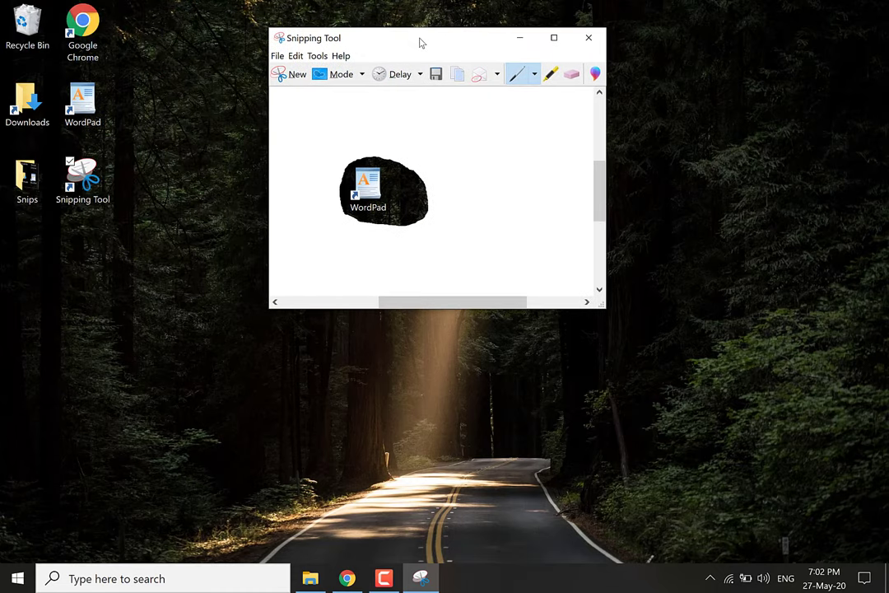
pyautogui.click(435, 74)
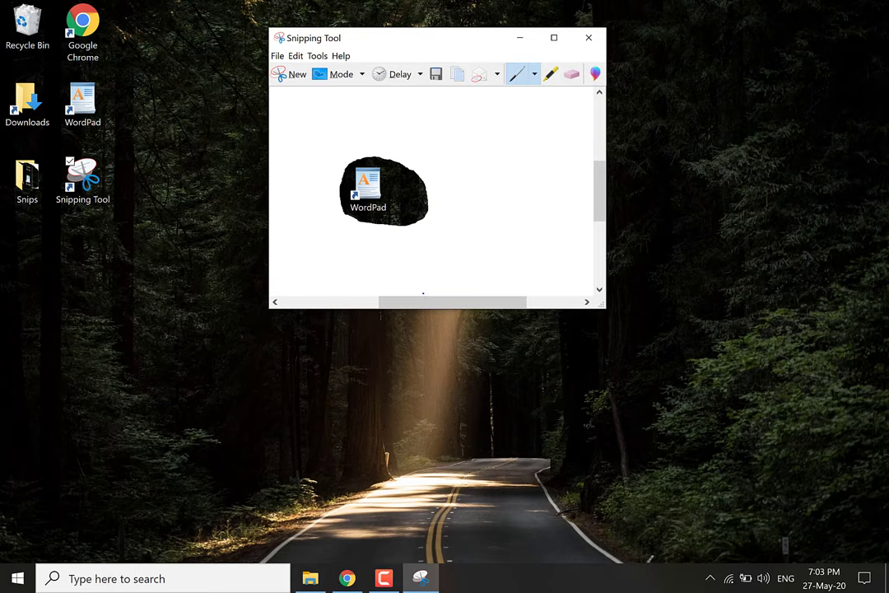
# Step: Switch the capture mode to Window Snip
pyautogui.click(360, 74)
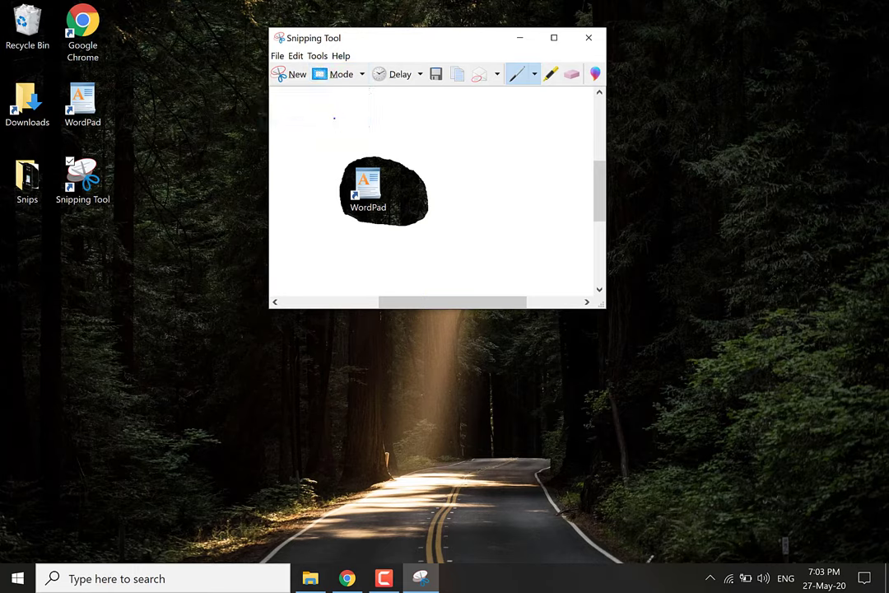
pyautogui.click(290, 74)
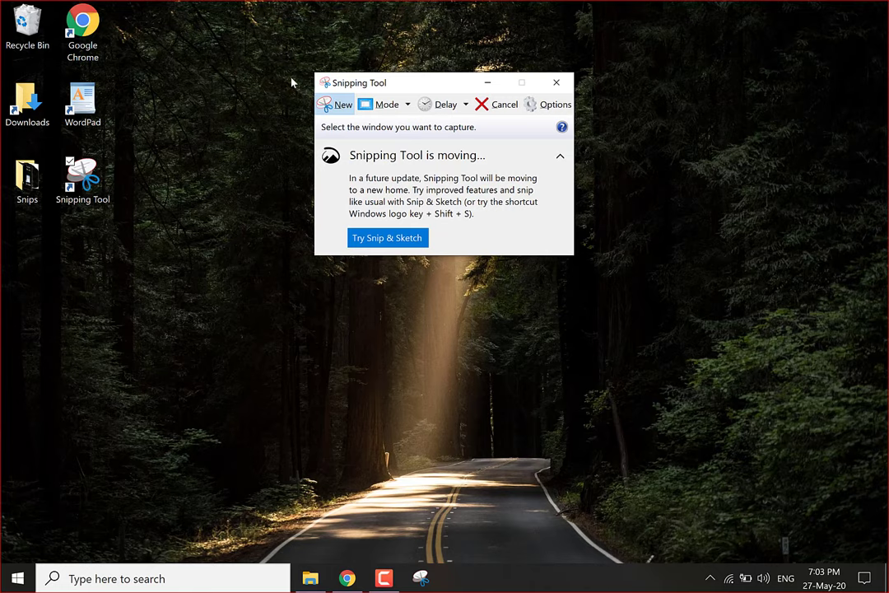
pyautogui.moveTo(209, 325)
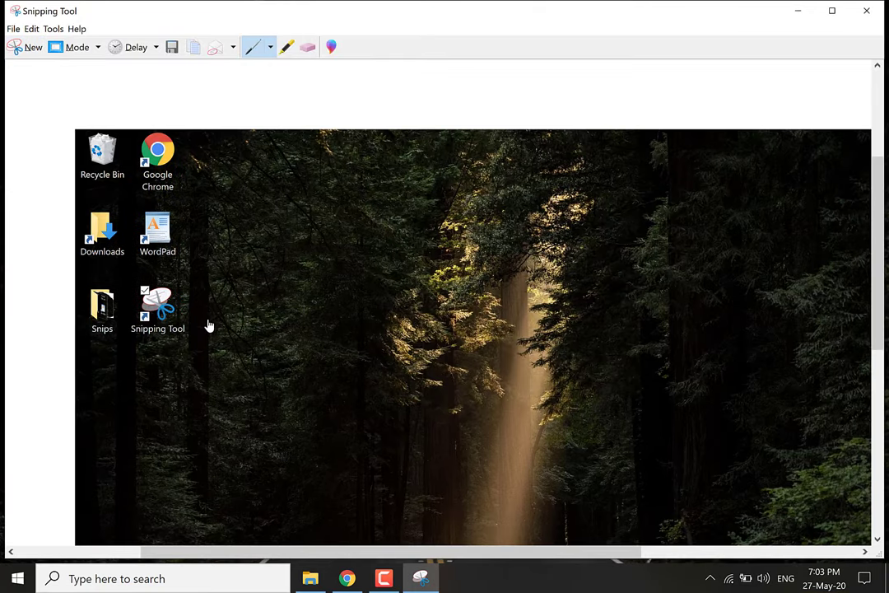
# Step: Scroll down through the desktop window snip shown in Snipping Tool
pyautogui.scroll(-3)
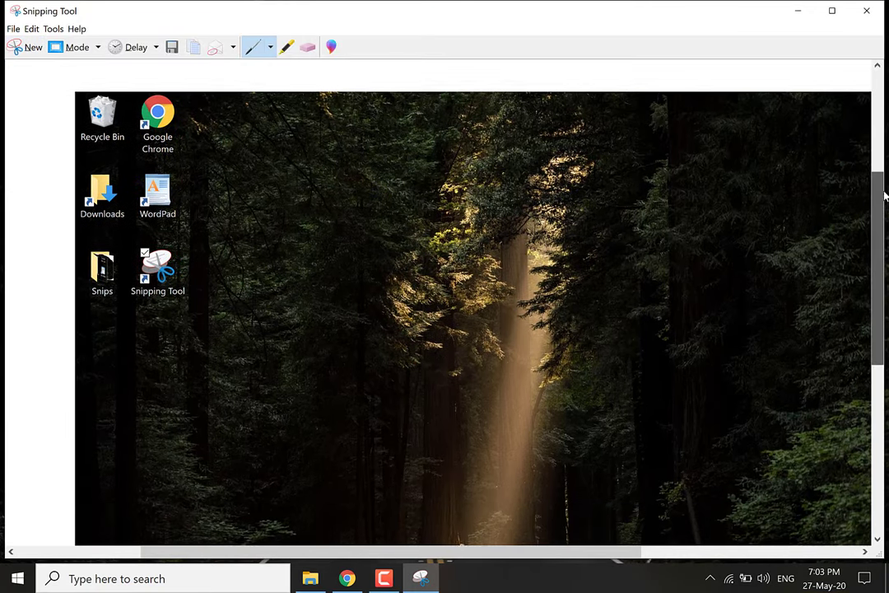
# Step: Save the desktop window snip as 'Capture 3' in the Snips folder
pyautogui.scroll(-3)
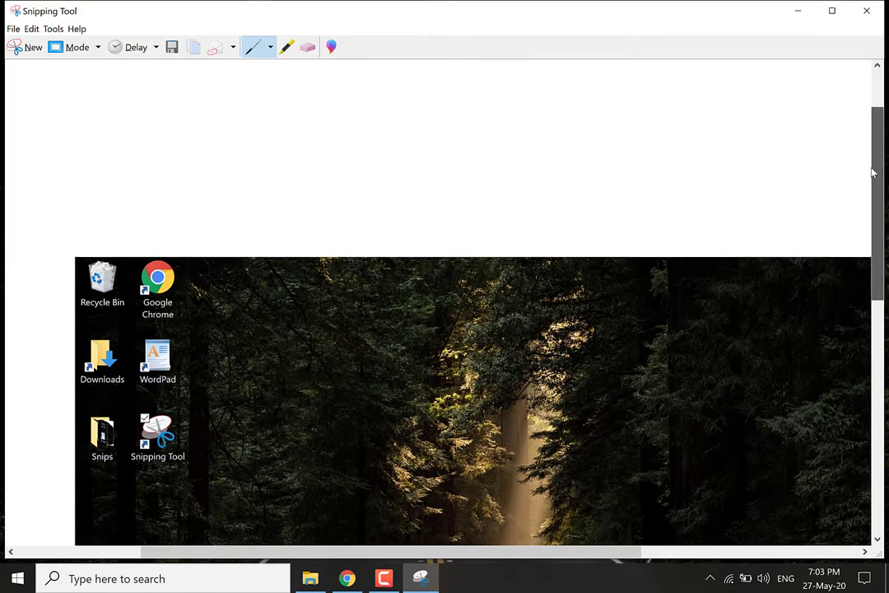
pyautogui.click(172, 47)
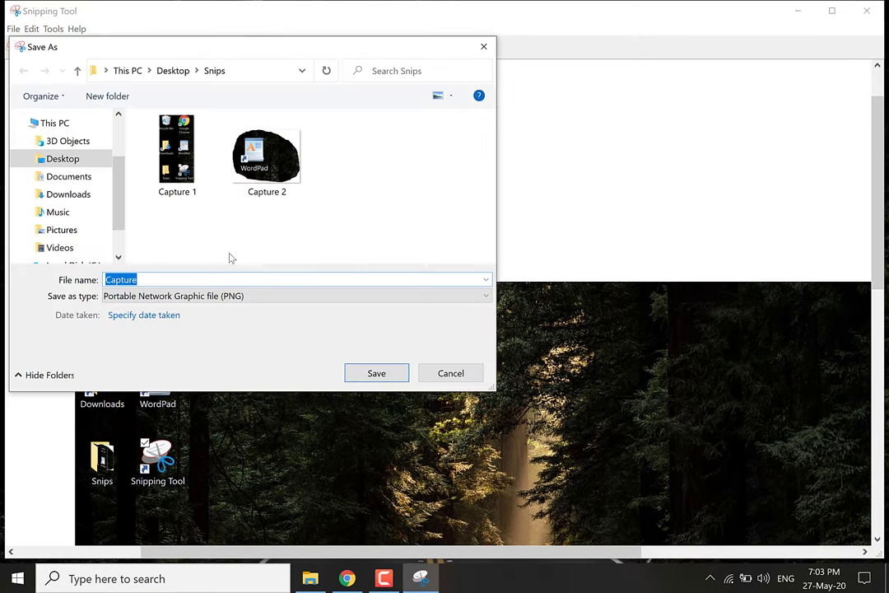
pyautogui.write('Capture 3')
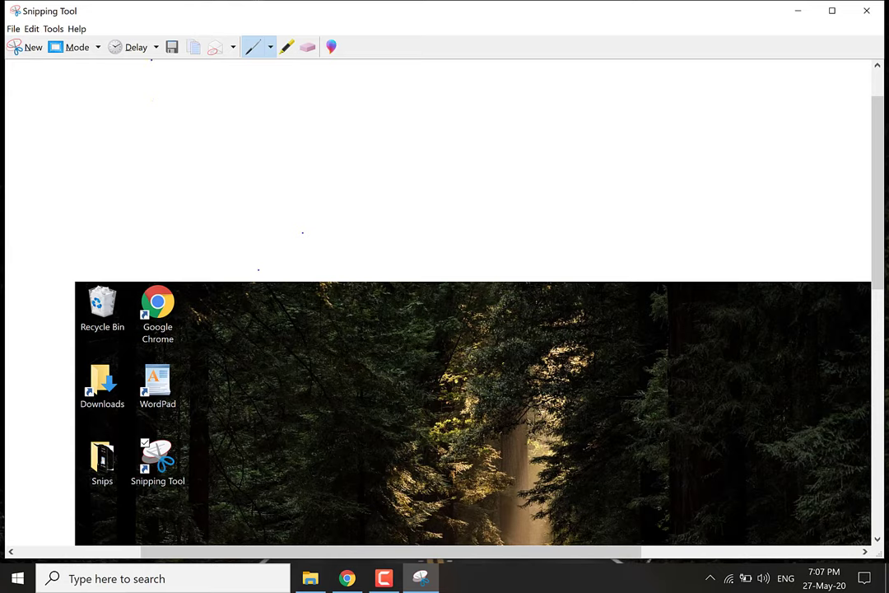
pyautogui.click(155, 47)
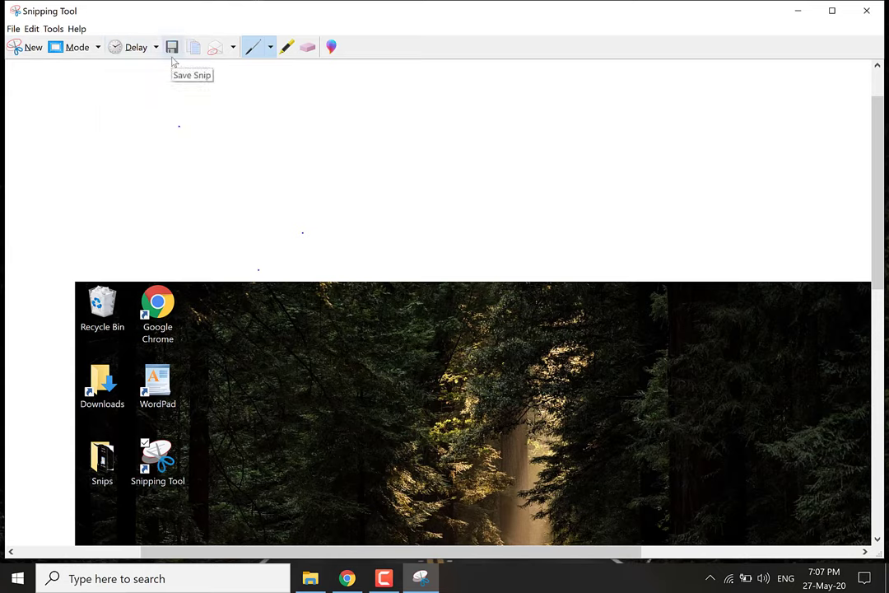
pyautogui.moveTo(195, 47)
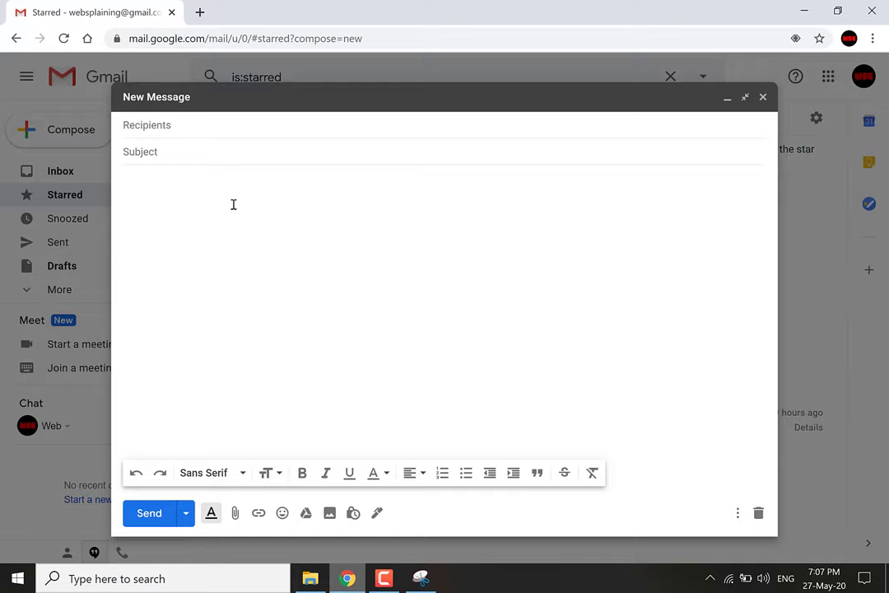
# Step: Paste the clipboard snip into the new Gmail message body
pyautogui.rightClick(233, 204)
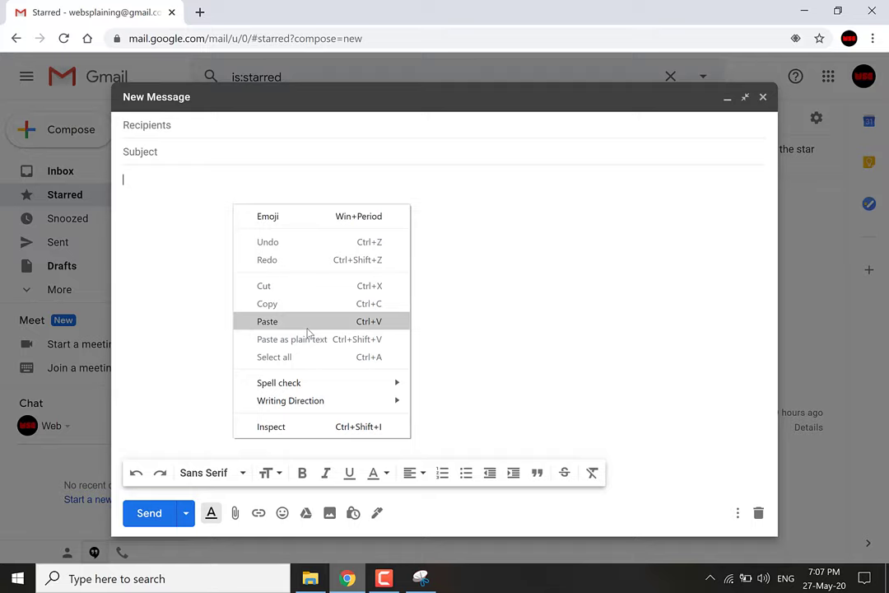
pyautogui.click(266, 321)
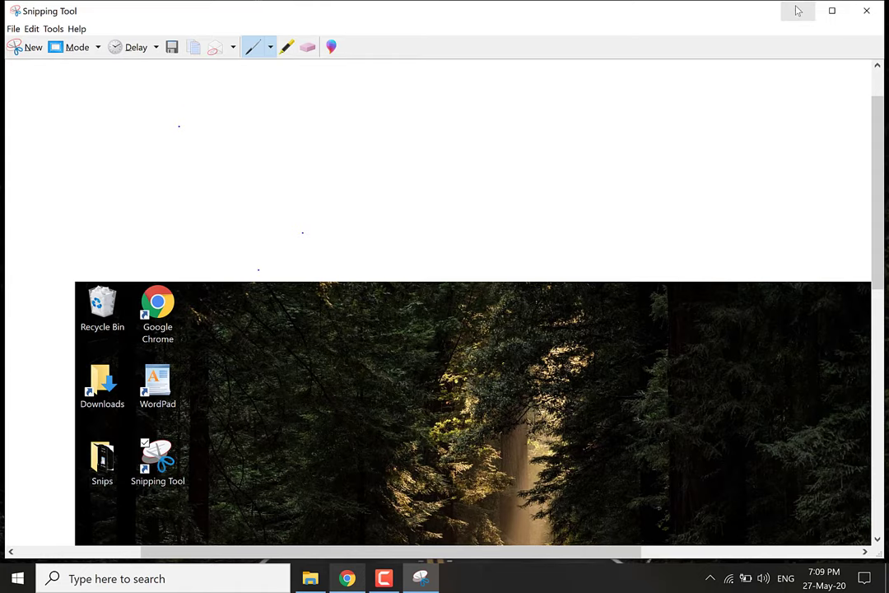
pyautogui.moveTo(797, 11)
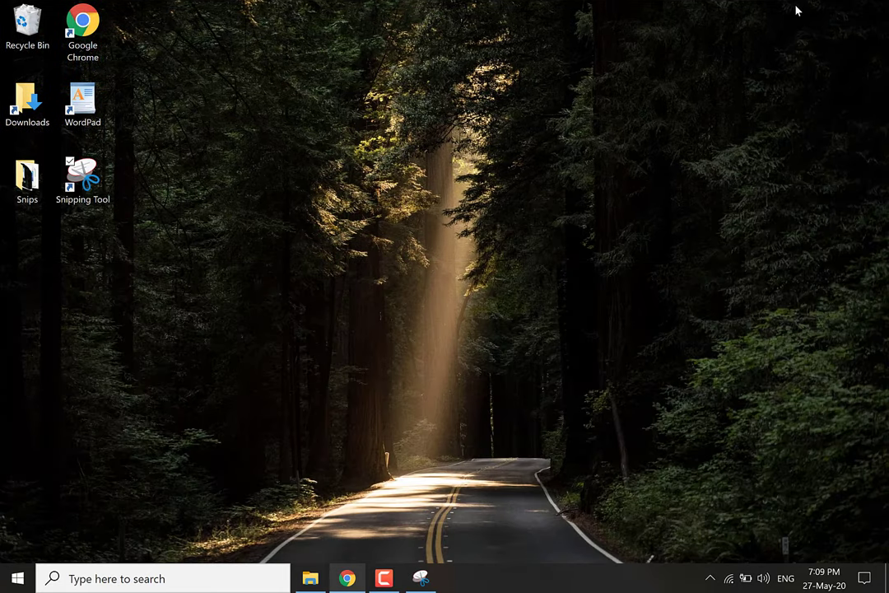
# Step: Minimize Snipping Tool and launch WordPad from its desktop shortcut
pyautogui.click(83, 99)
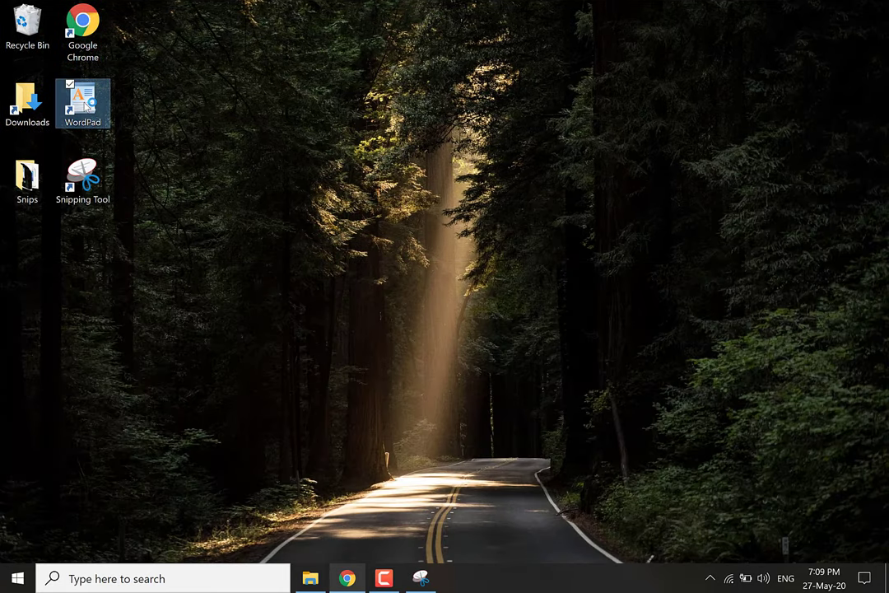
pyautogui.doubleClick(82, 97)
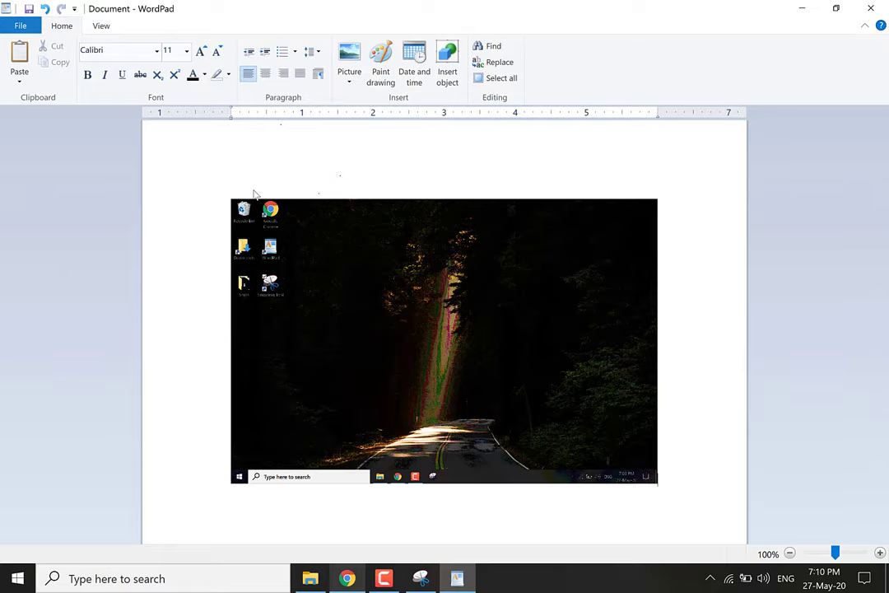
pyautogui.moveTo(787, 18)
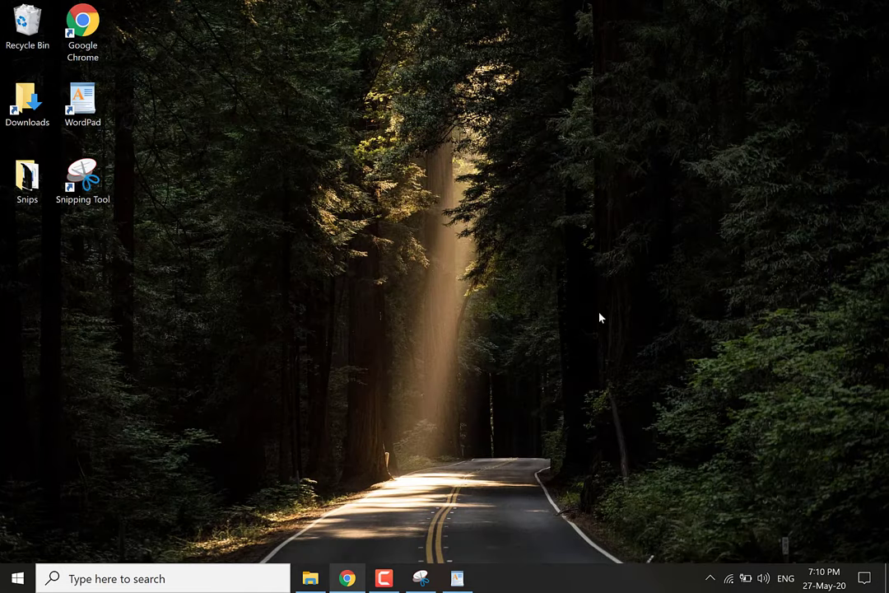
# Step: Restore Snipping Tool, draw a blue pen stroke on the snip, and view pen colours
pyautogui.click(421, 578)
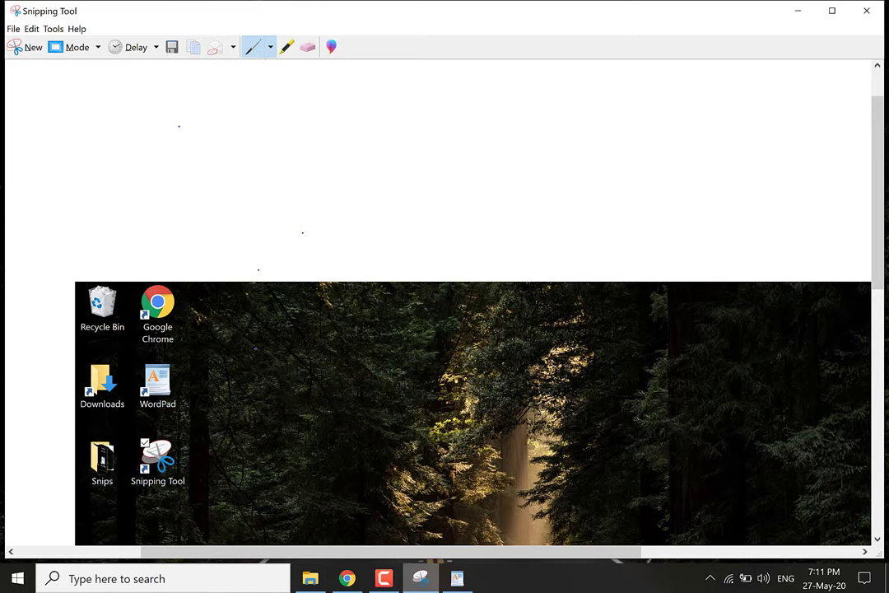
pyautogui.moveTo(276, 321); pyautogui.dragTo(272, 395)
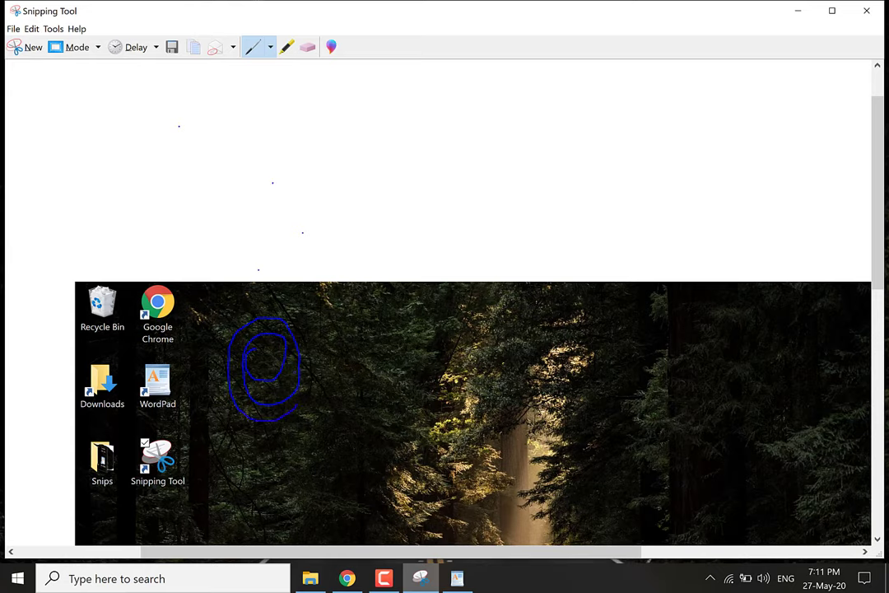
pyautogui.click(270, 47)
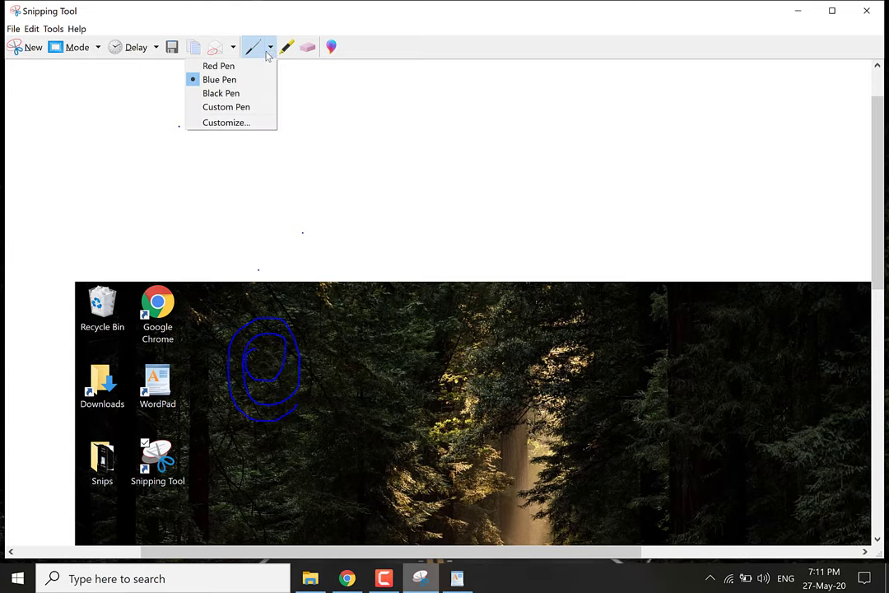
pyautogui.moveTo(219, 66)
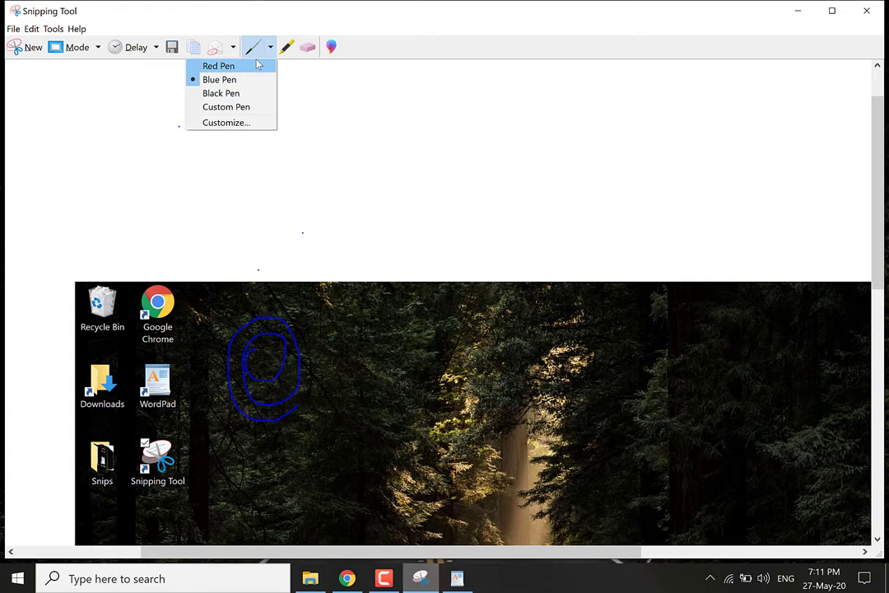
pyautogui.moveTo(227, 106)
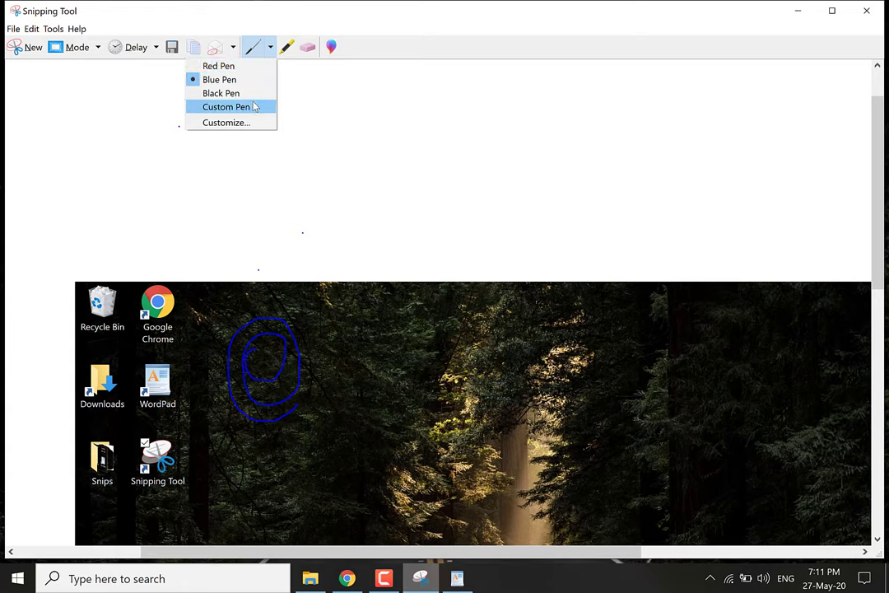
pyautogui.moveTo(225, 122)
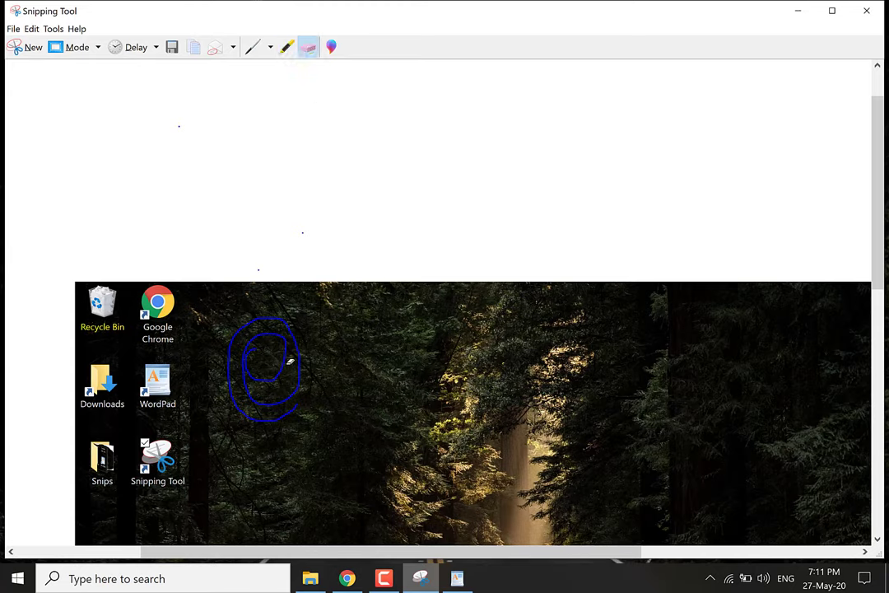
pyautogui.moveTo(331, 47)
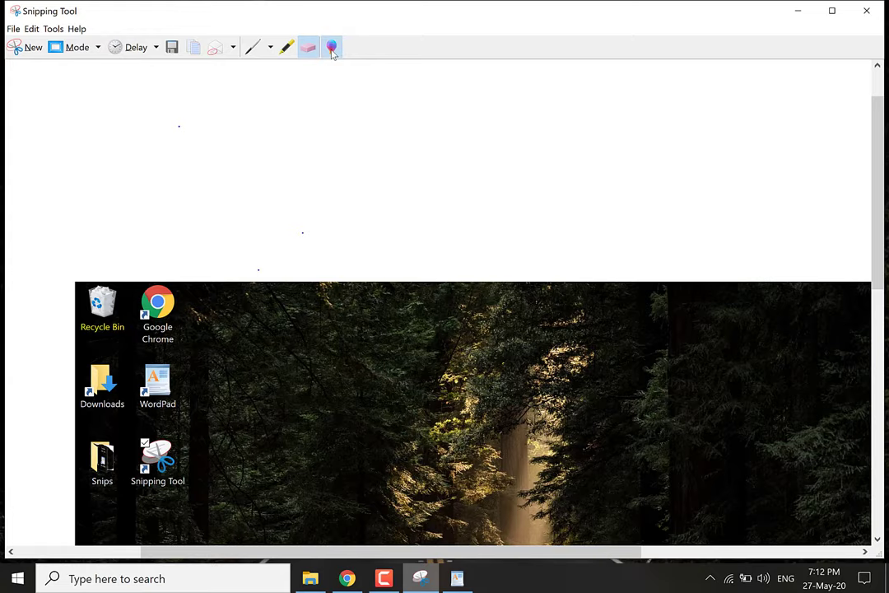
# Step: Open the snip in Paint 3D and draw a red calligraphy-pen HI over the forest
pyautogui.click(332, 47)
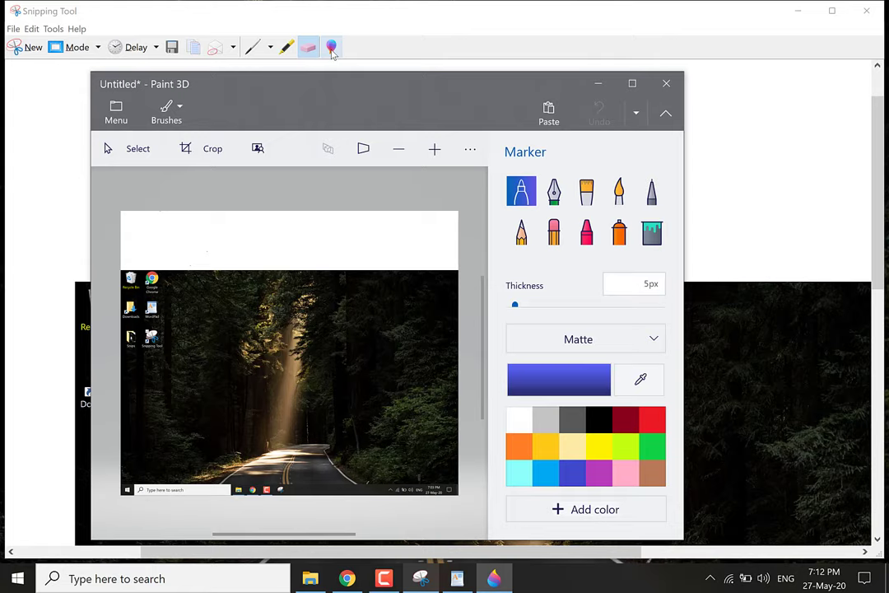
pyautogui.moveTo(423, 11)
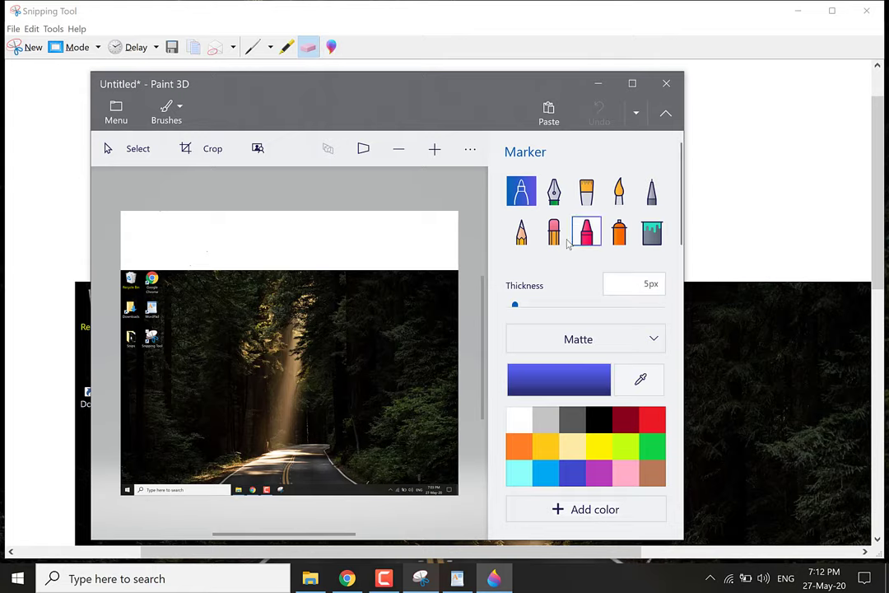
pyautogui.click(553, 191)
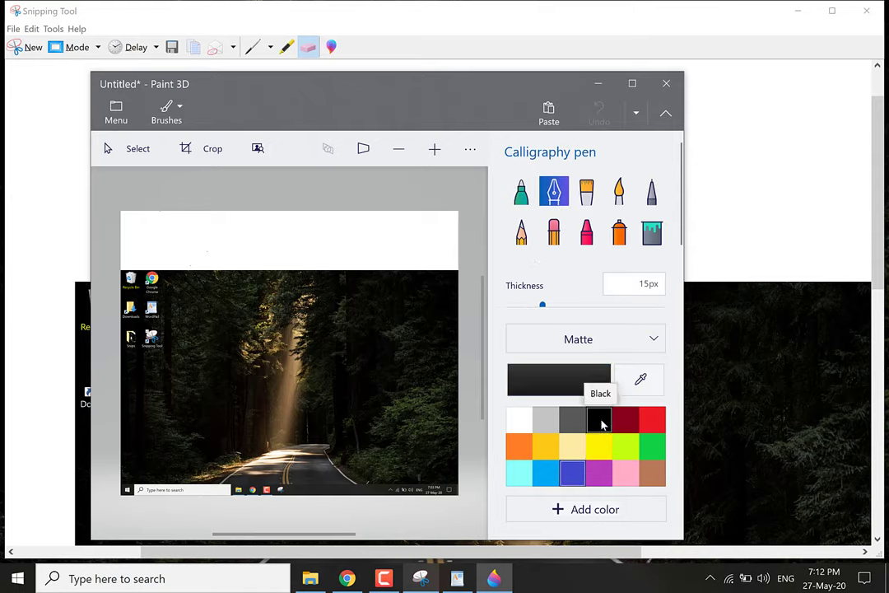
pyautogui.click(652, 420)
pyautogui.write('30')
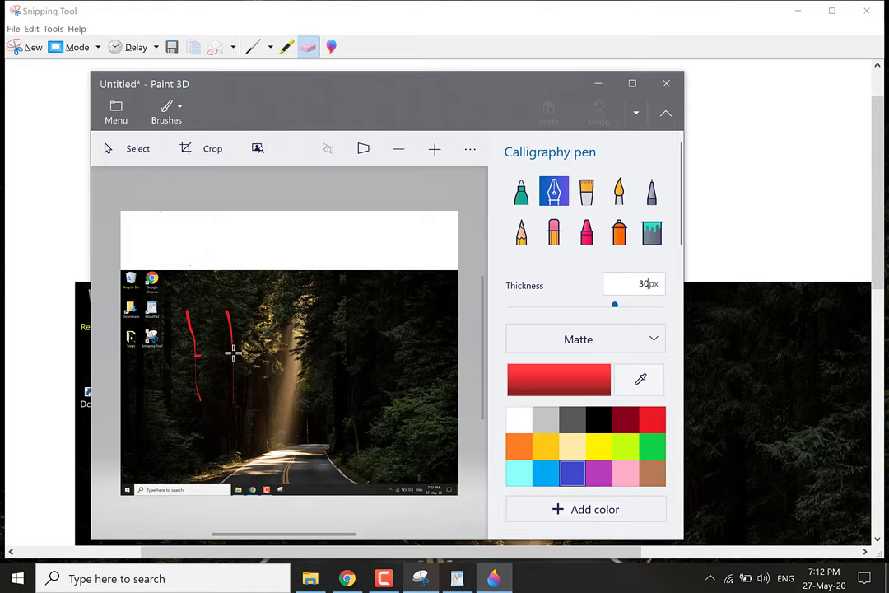
pyautogui.moveTo(214, 362); pyautogui.dragTo(271, 387)
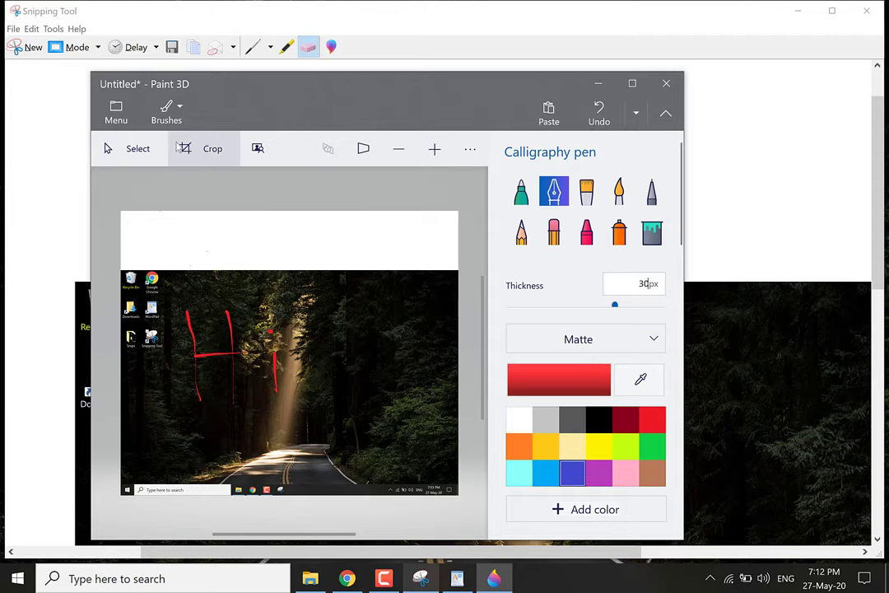
# Step: Crop off the top white strip and tighten the right edge around the HI
pyautogui.click(212, 148)
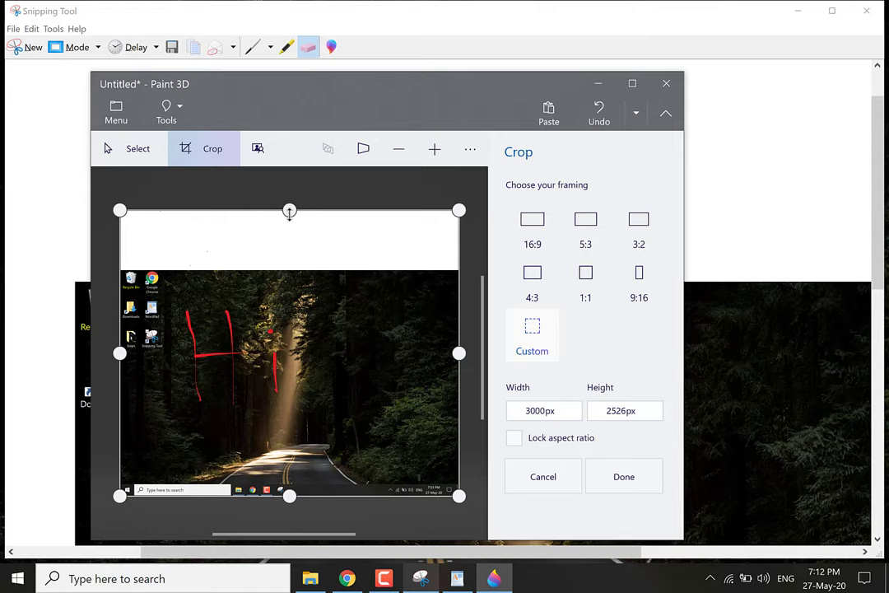
pyautogui.moveTo(289, 211); pyautogui.dragTo(289, 274)
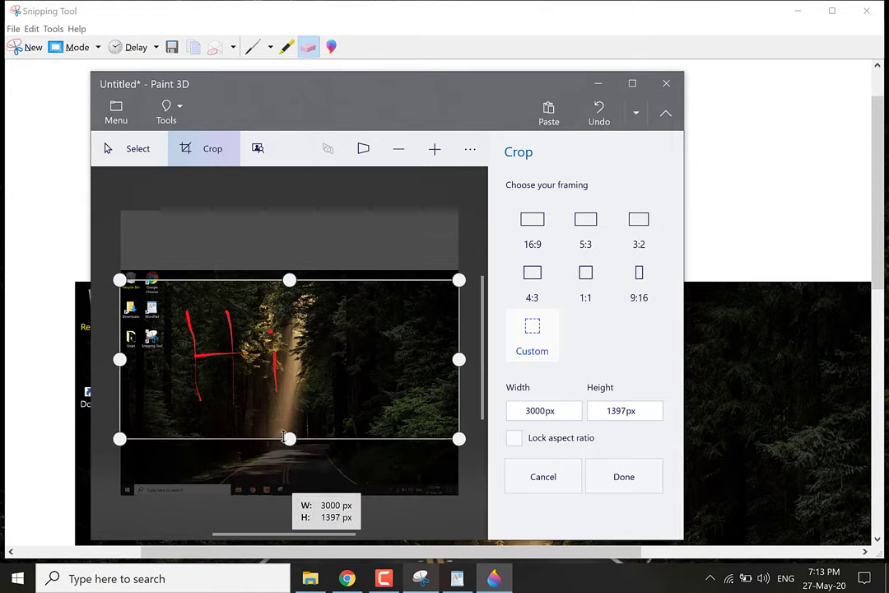
pyautogui.moveTo(458, 359); pyautogui.dragTo(296, 357)
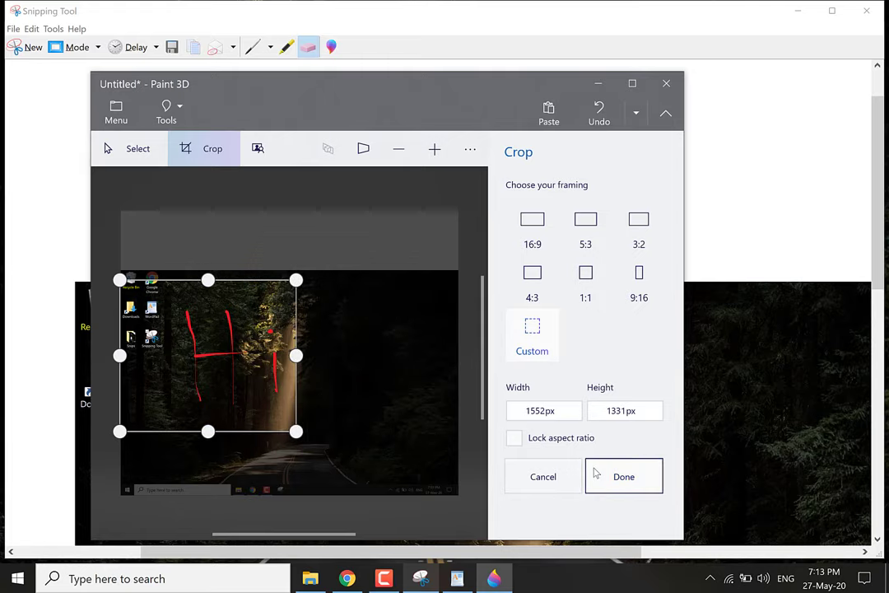
pyautogui.click(623, 476)
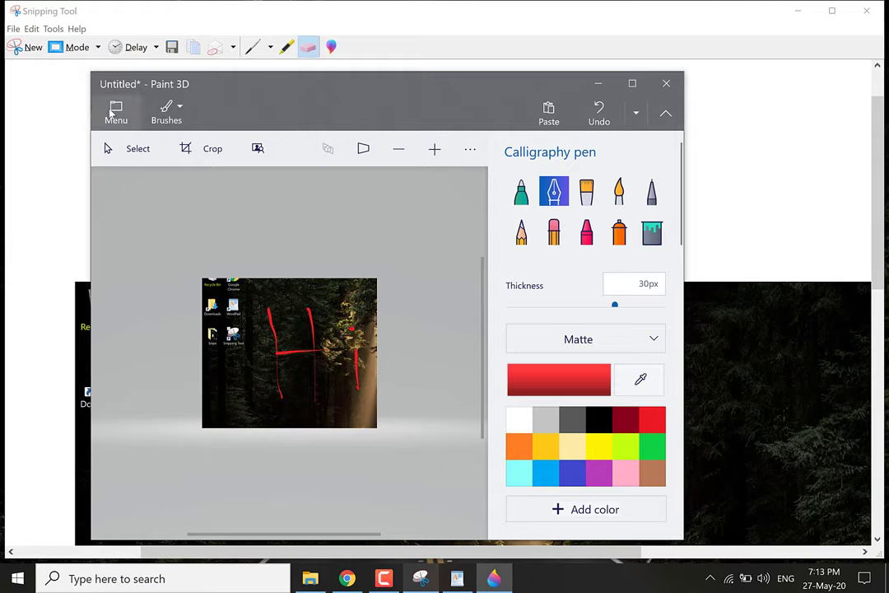
# Step: Save the image as 'Capture 3 edited' in Snips, dismiss the rating prompt, and close Paint 3D
pyautogui.click(116, 111)
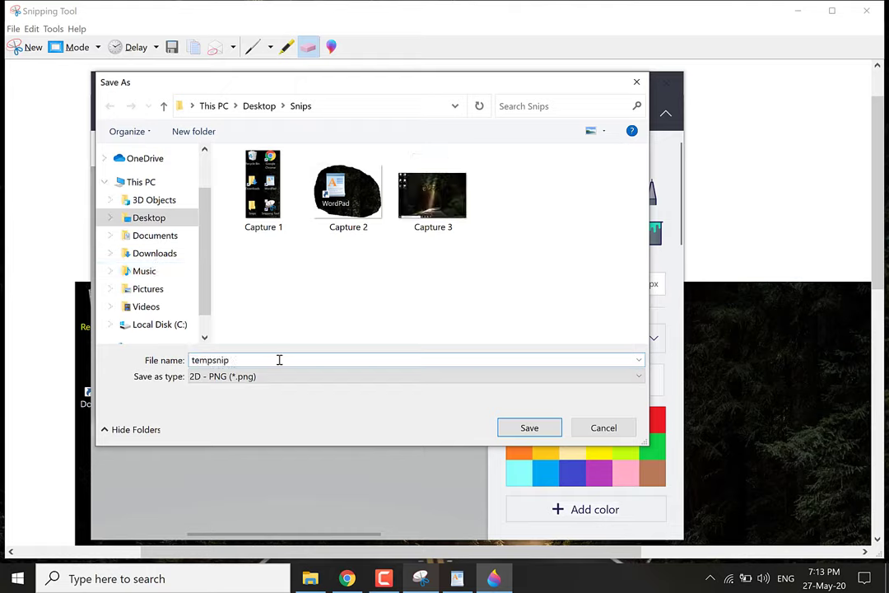
pyautogui.write('Capture 3 e')
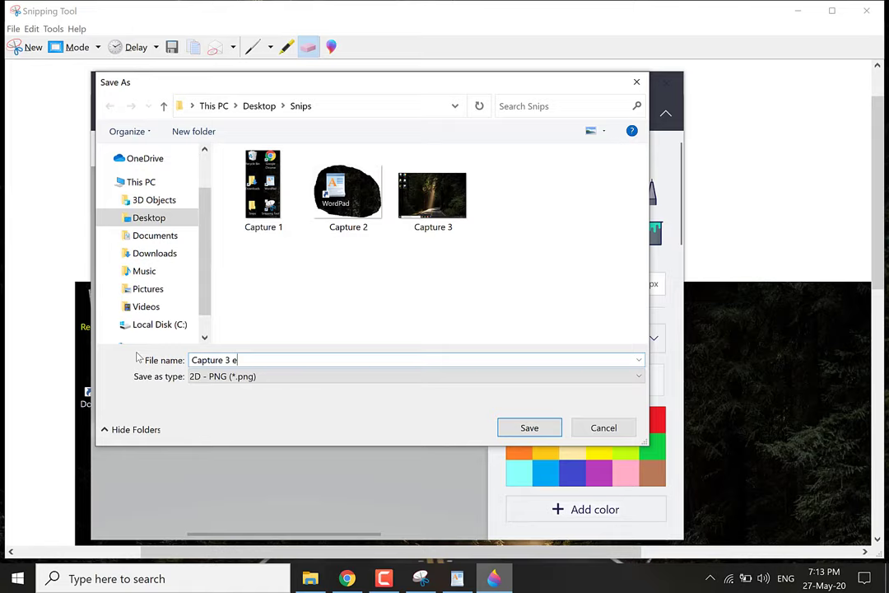
pyautogui.write('dited')
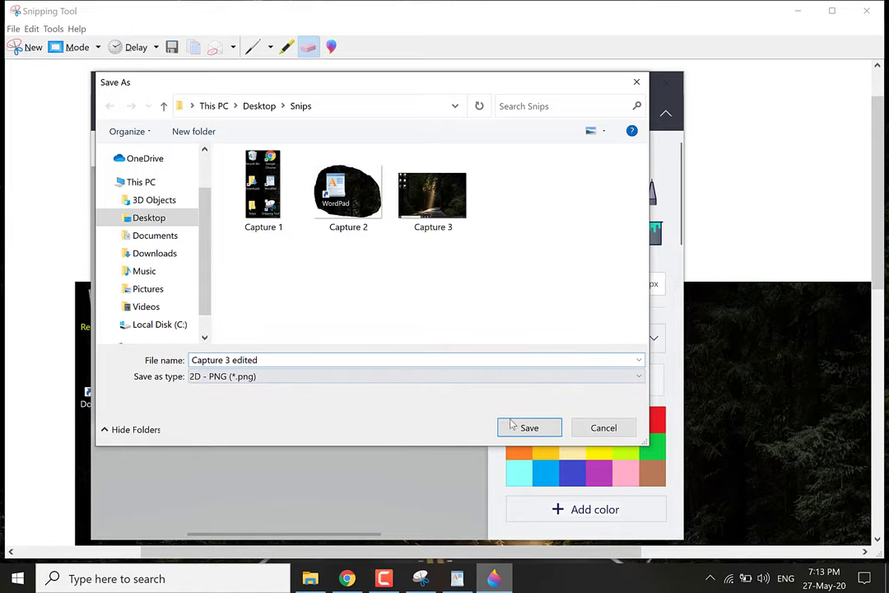
pyautogui.click(529, 427)
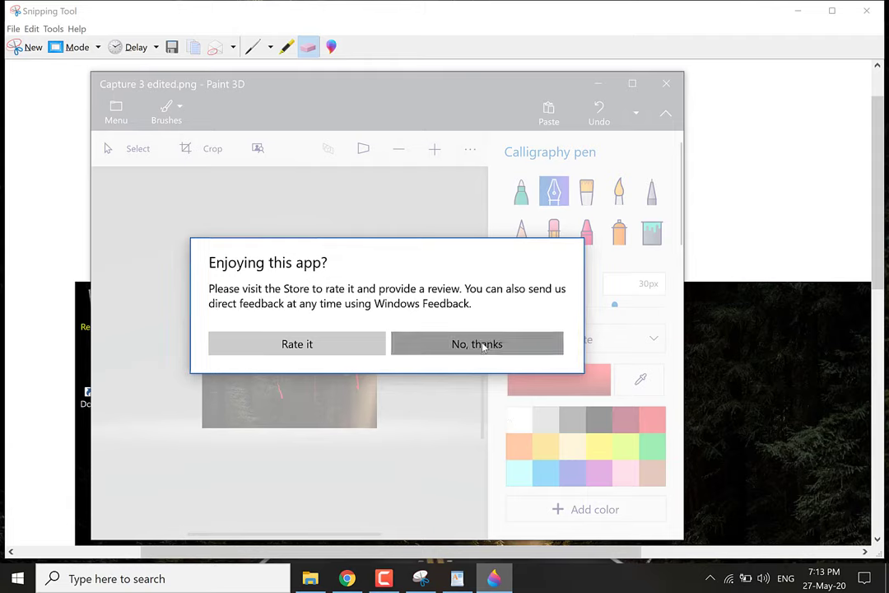
pyautogui.click(477, 344)
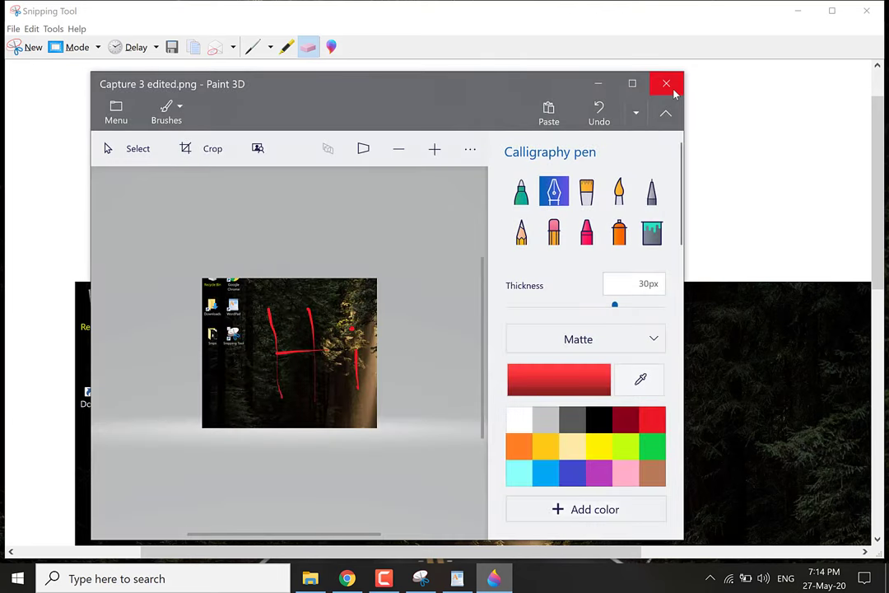
pyautogui.click(666, 83)
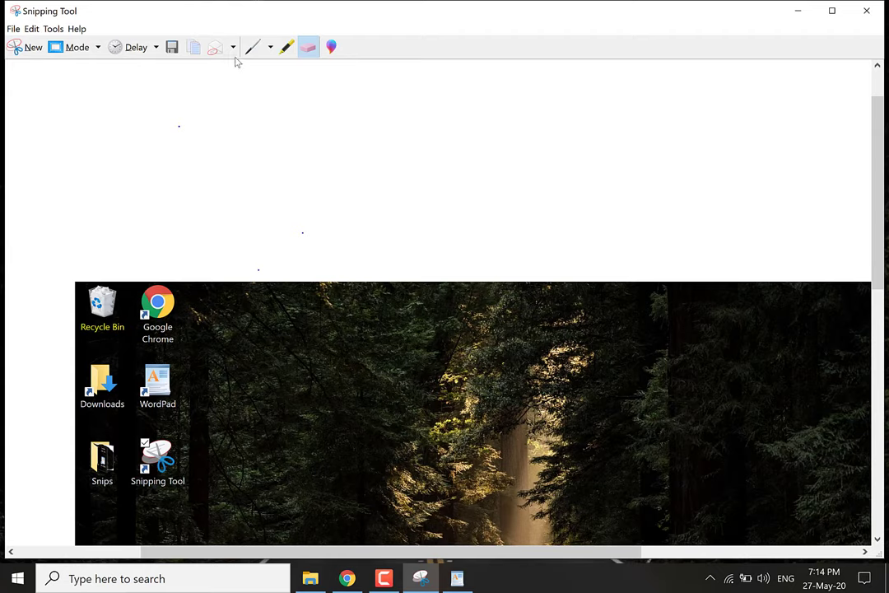
# Step: Close Snipping Tool to return to the desktop
pyautogui.click(233, 47)
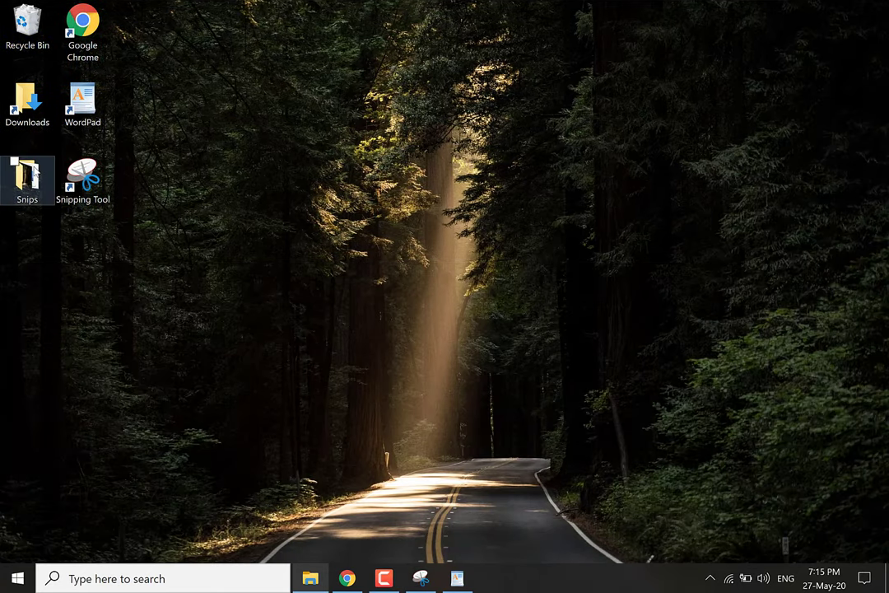
# Step: Open the Snips folder and step through Capture 1, 2, 3 edited and 3 in Photos
pyautogui.doubleClick(27, 173)
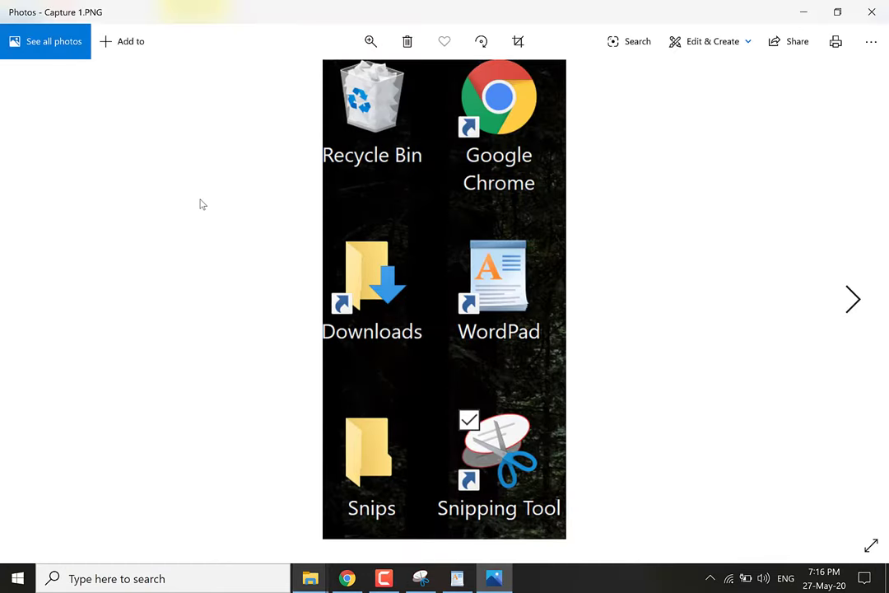
pyautogui.click(853, 299)
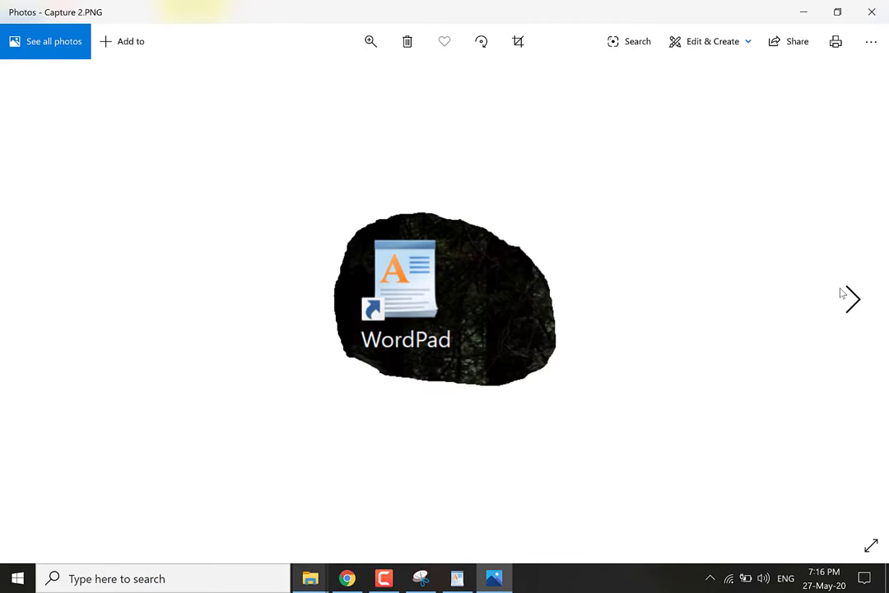
pyautogui.click(850, 299)
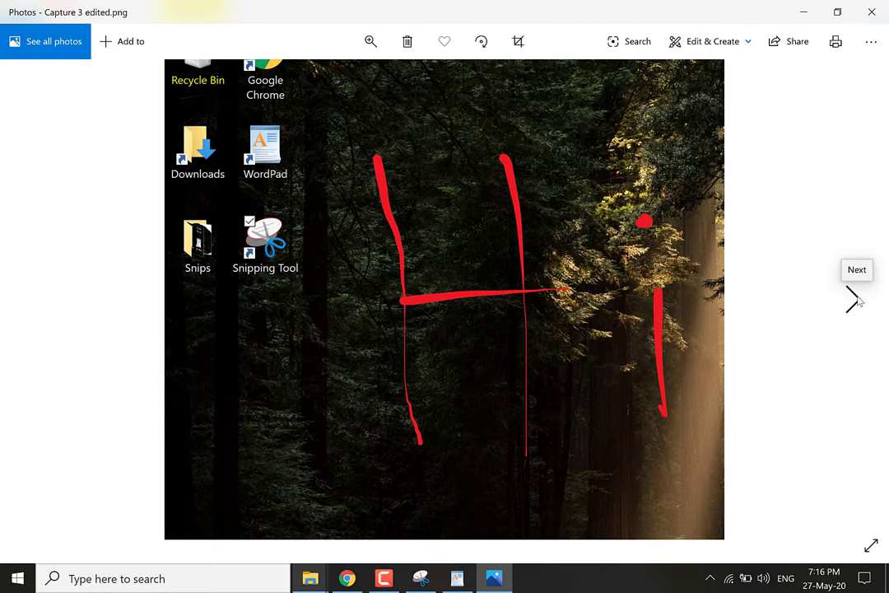
pyautogui.click(853, 300)
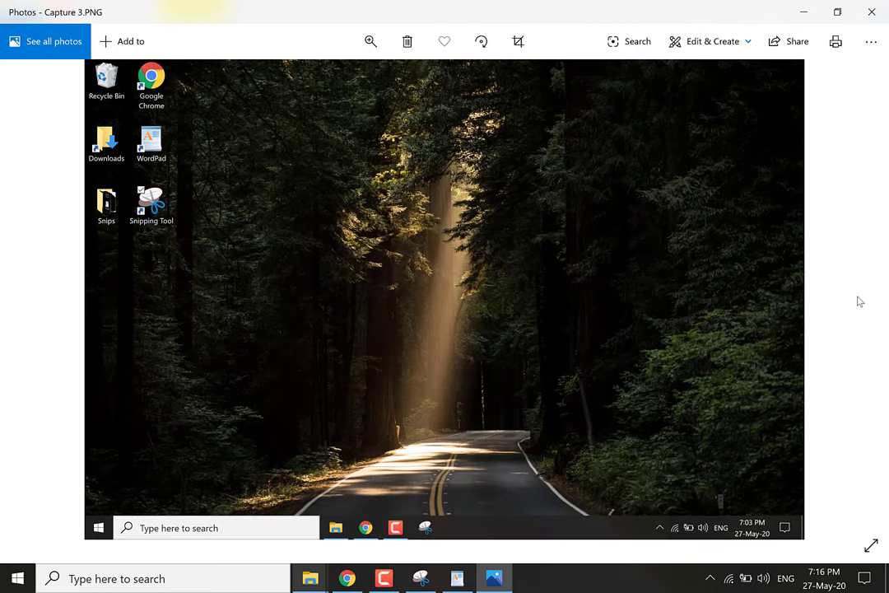